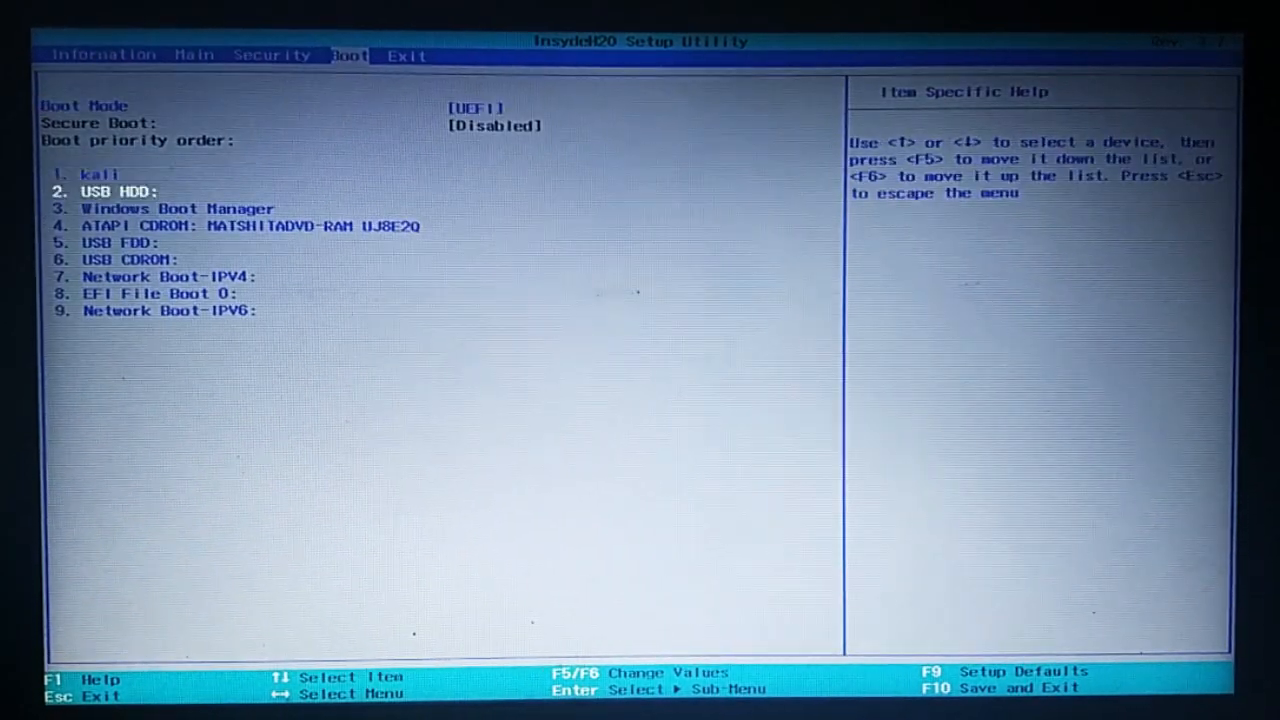
Move ATAPI CD-ROM down to fifth in the BIOS boot order, below USB FDD.
key("Down")
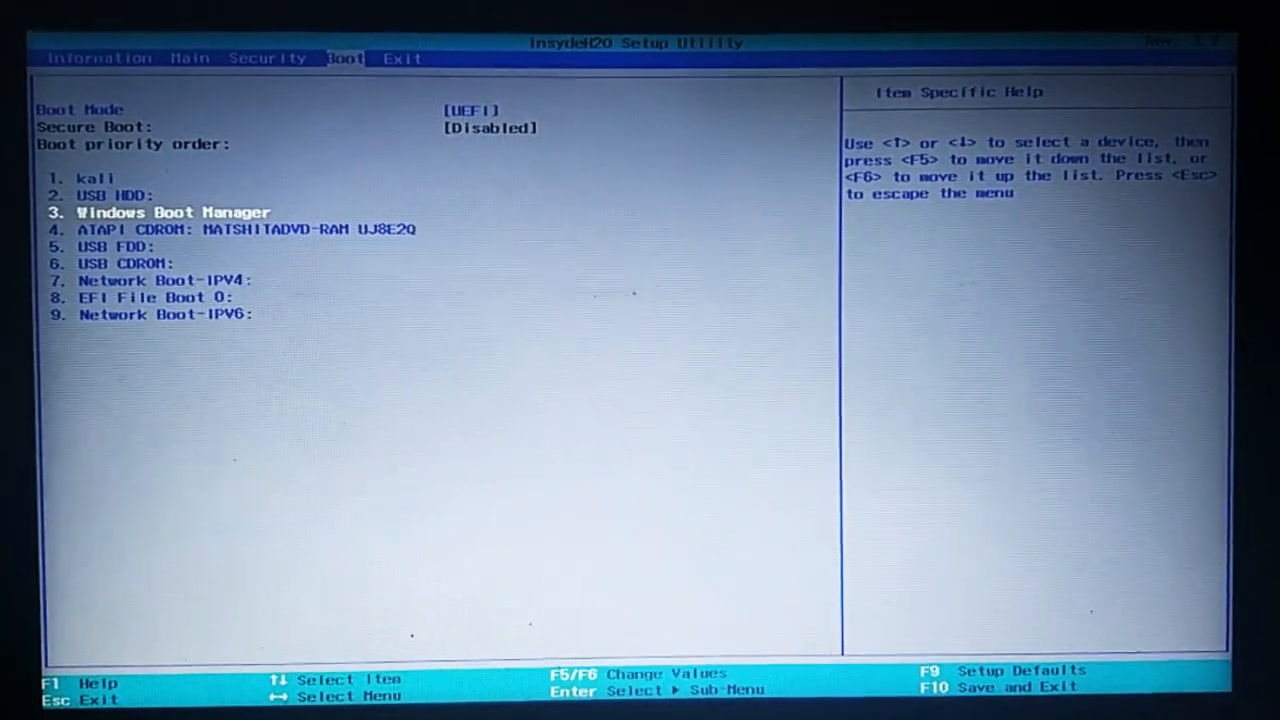
key("Up")
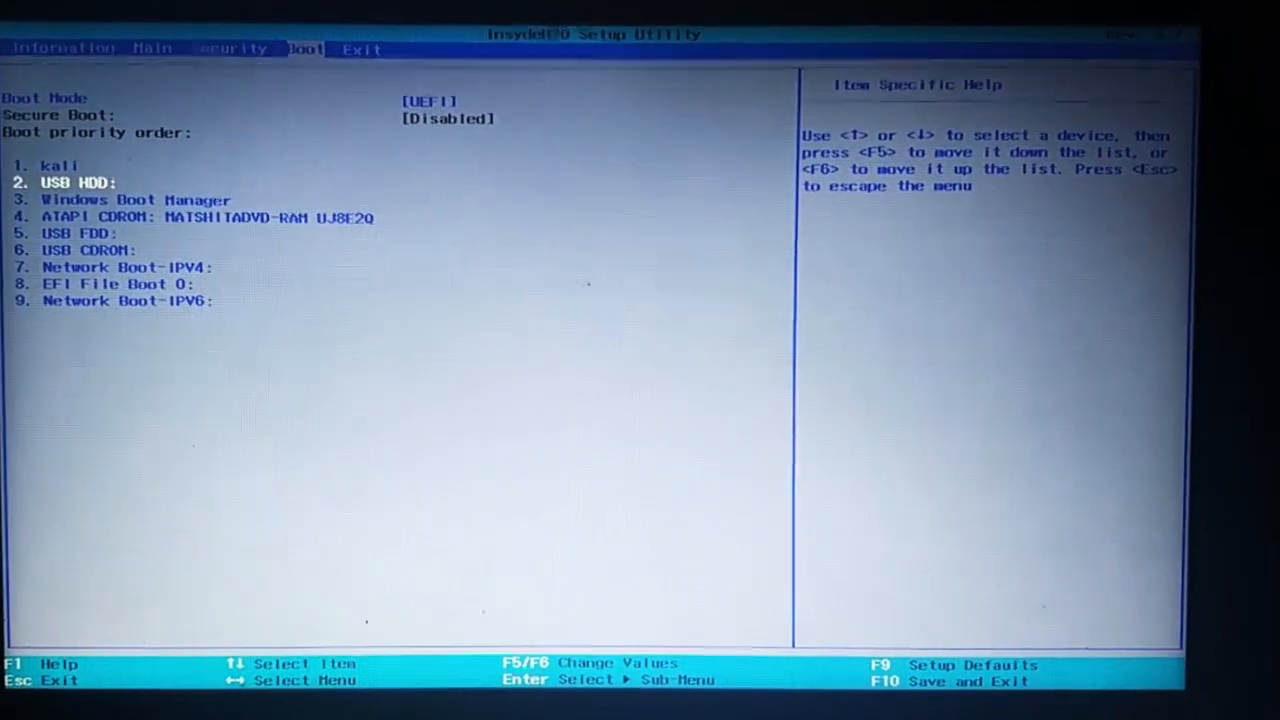
key("Up")
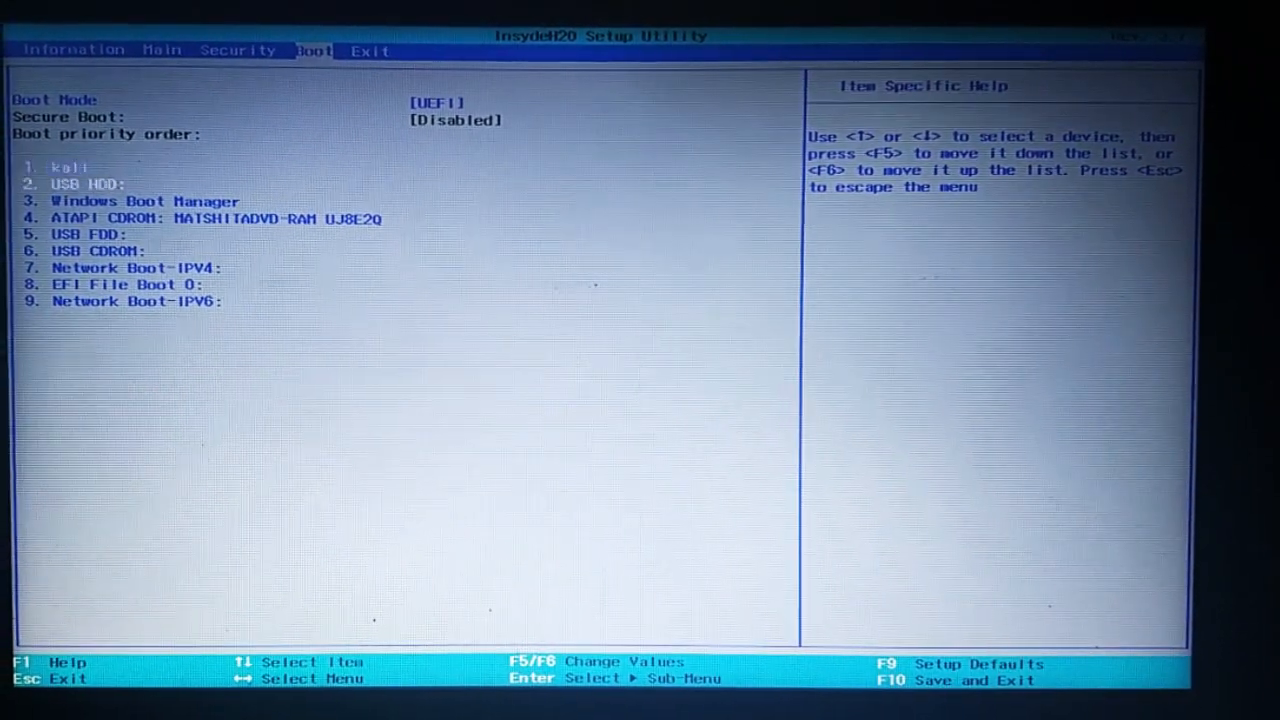
key("Down")
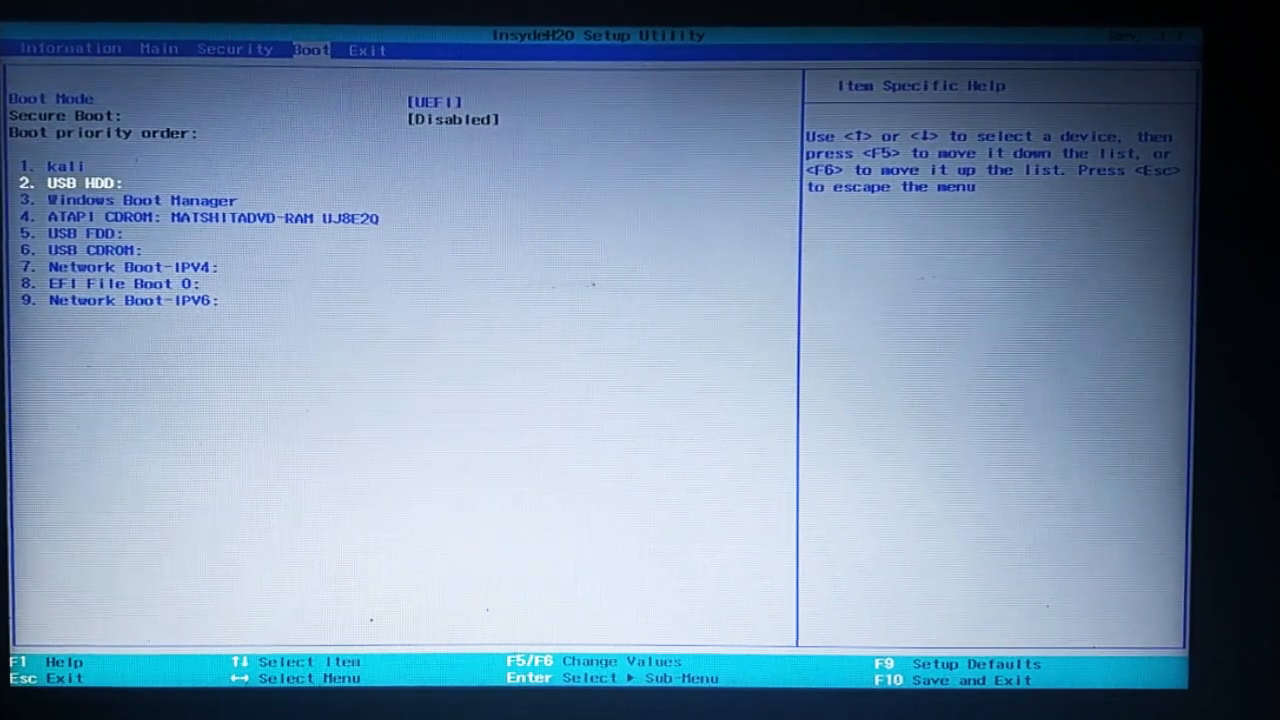
key("down")
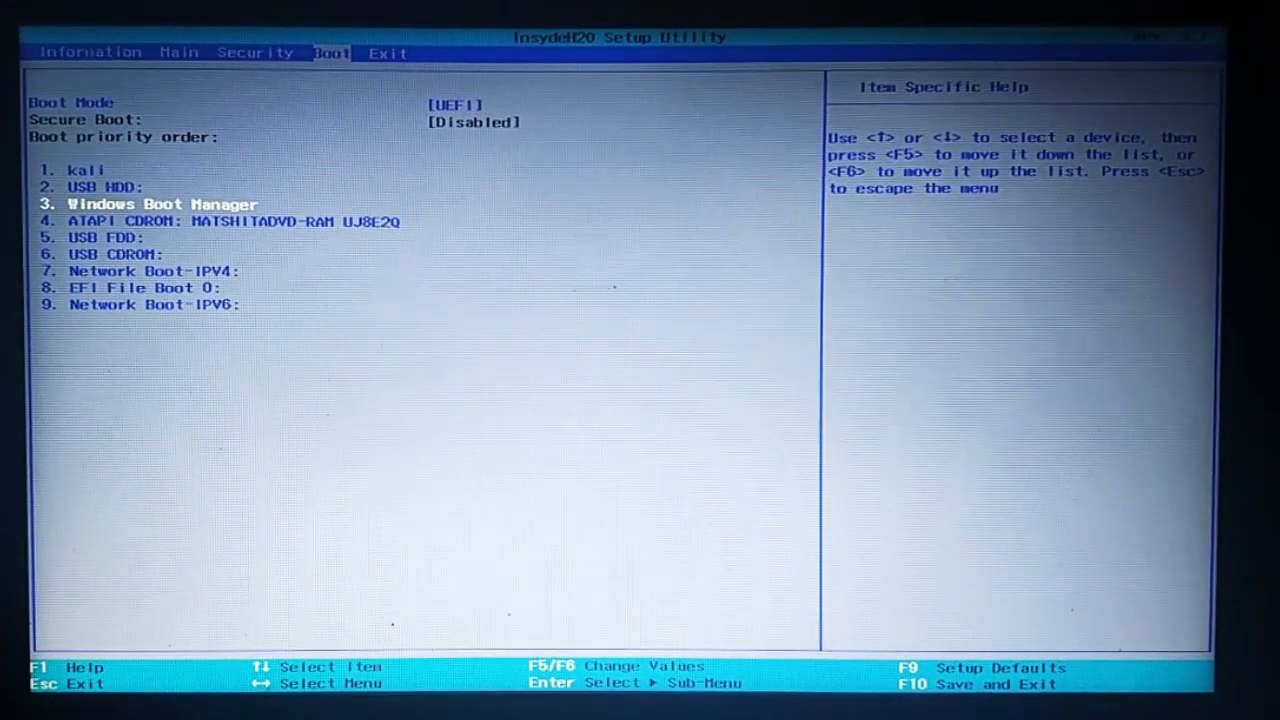
key("F5")
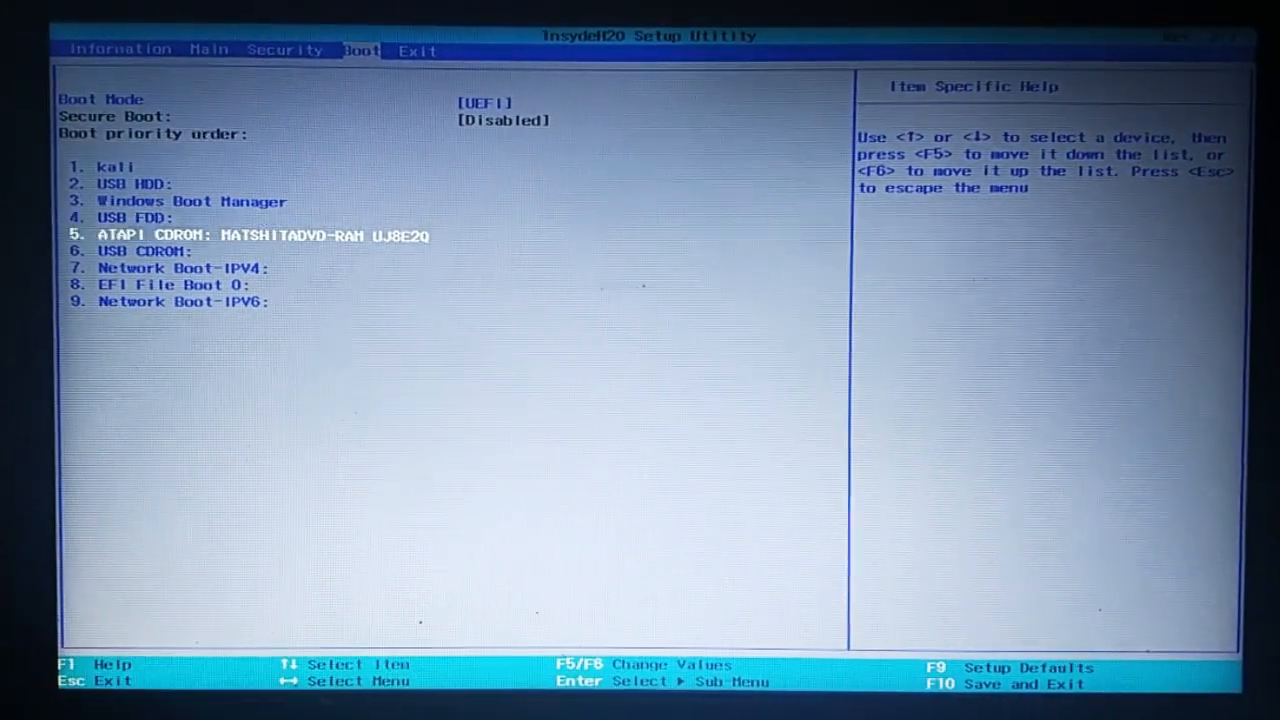
key("F6")
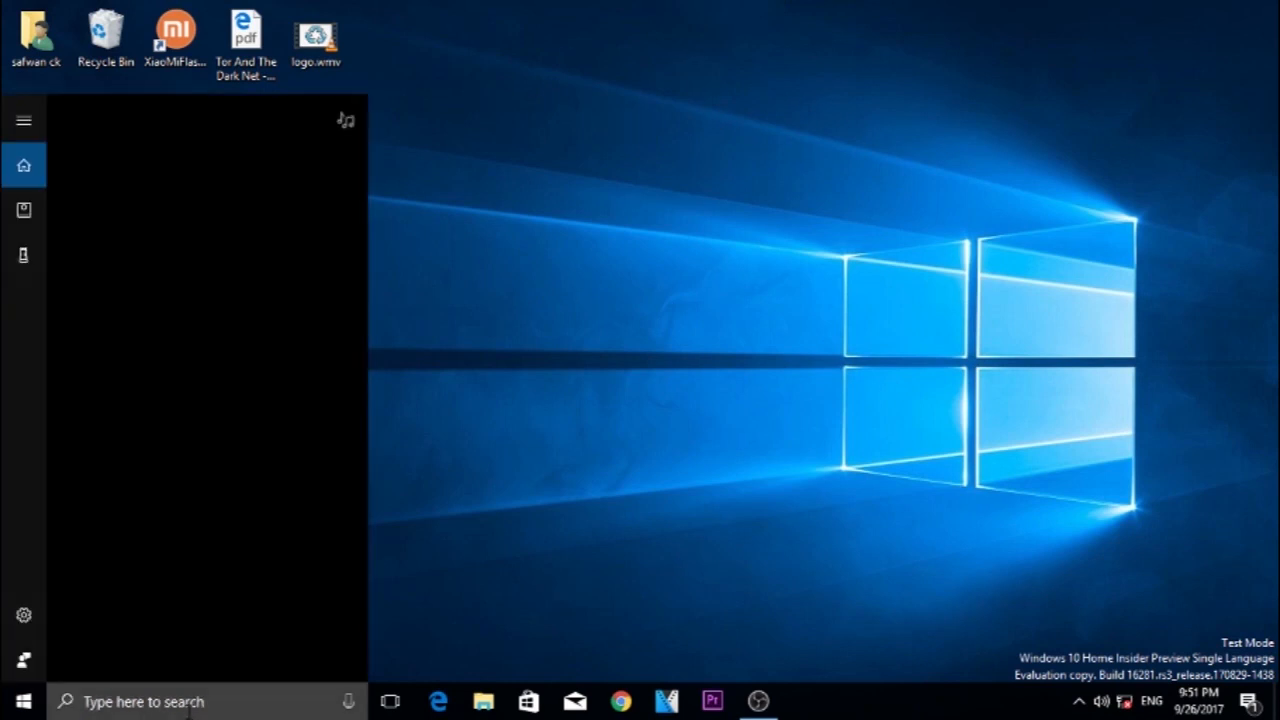
Search Start for 'disk' to launch Create and format hard disk partitions.
type("d")
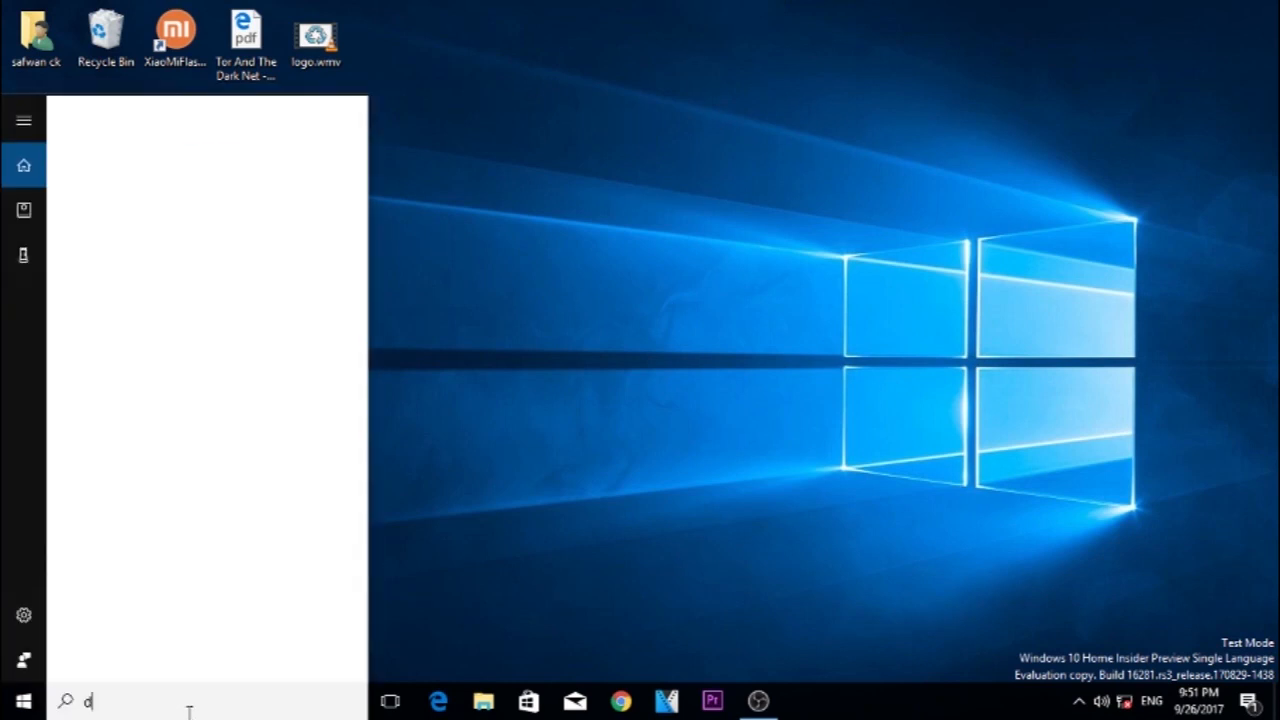
type("isk")
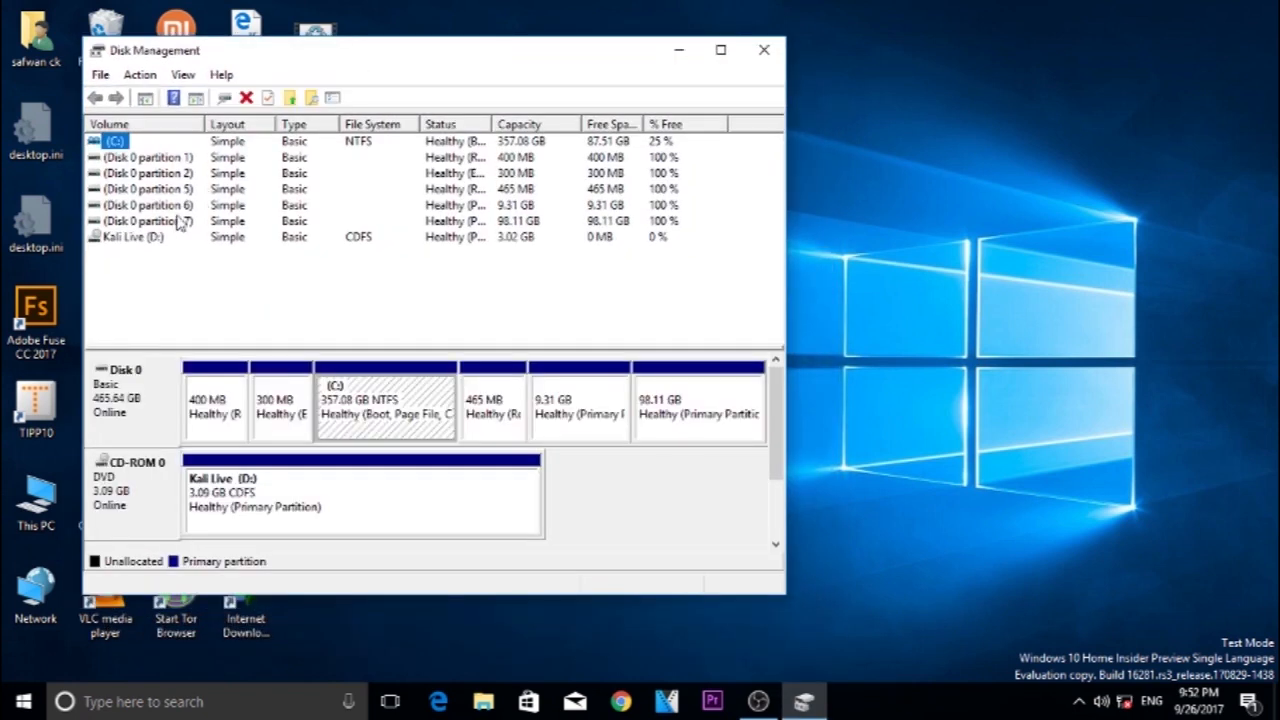
Delete the 9.31 GB non-Windows partition on Disk 0 and confirm the warning.
left_click(492, 405)
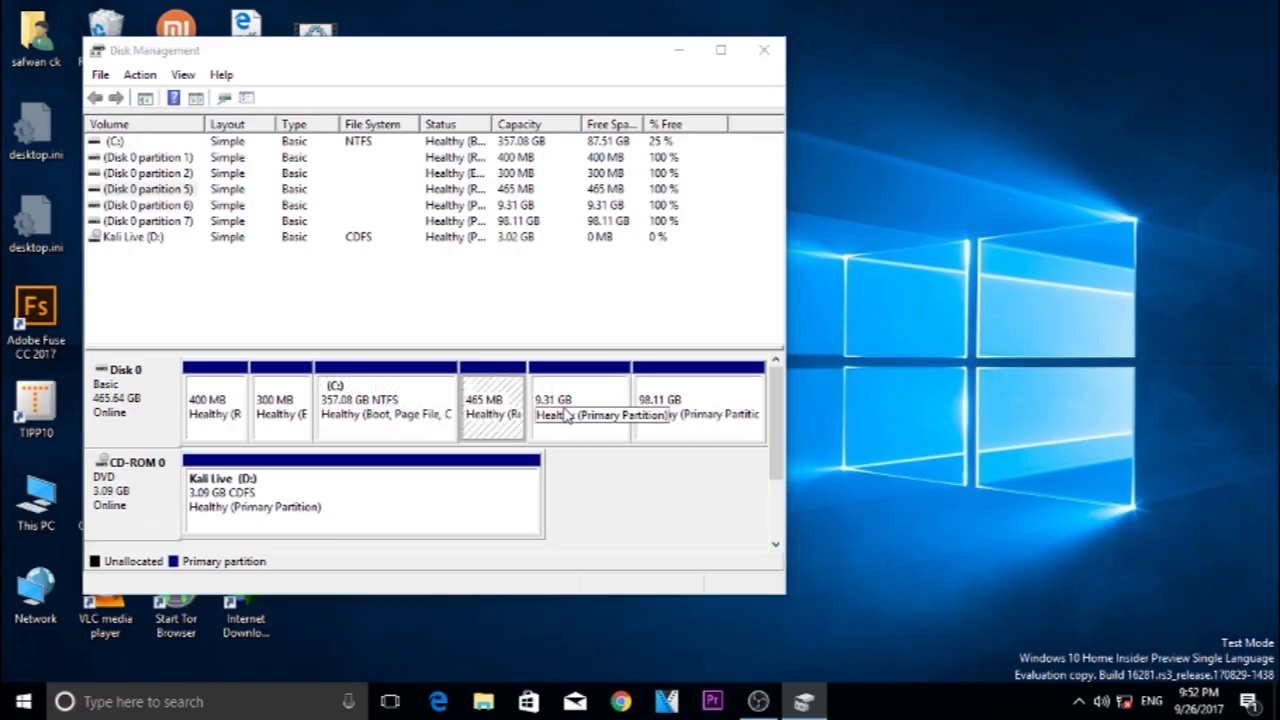
right_click(578, 405)
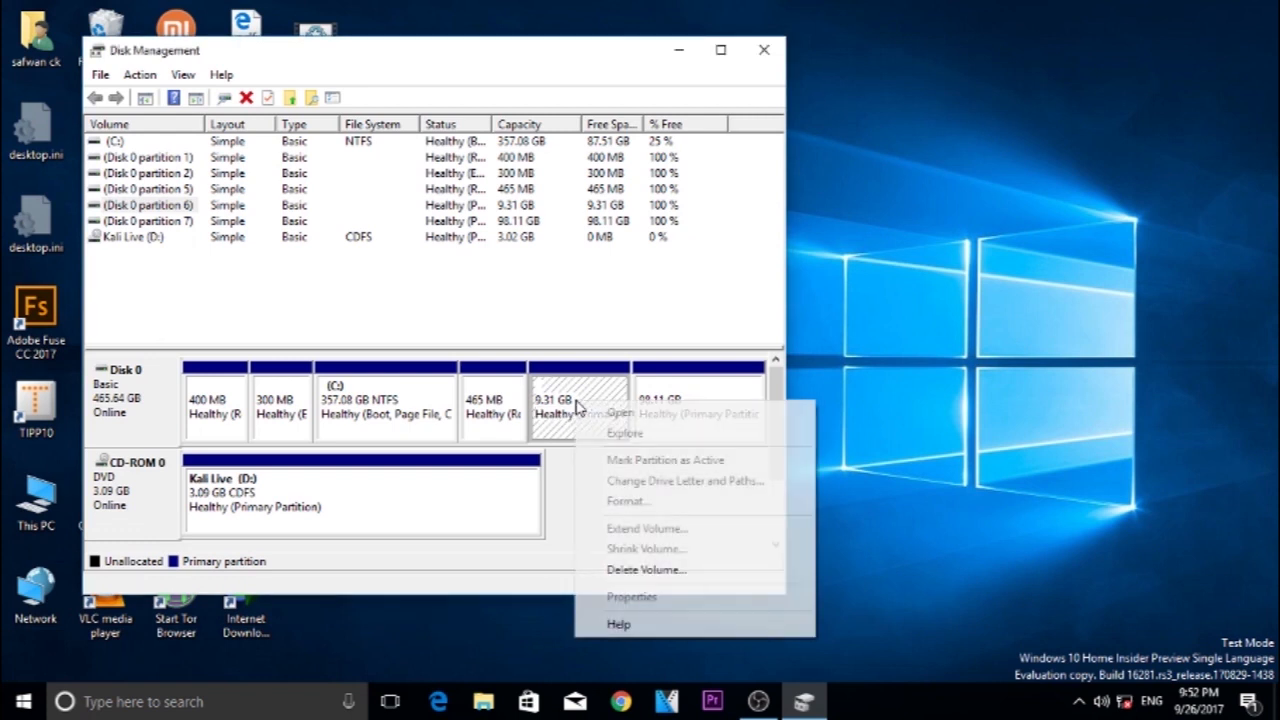
left_click(645, 569)
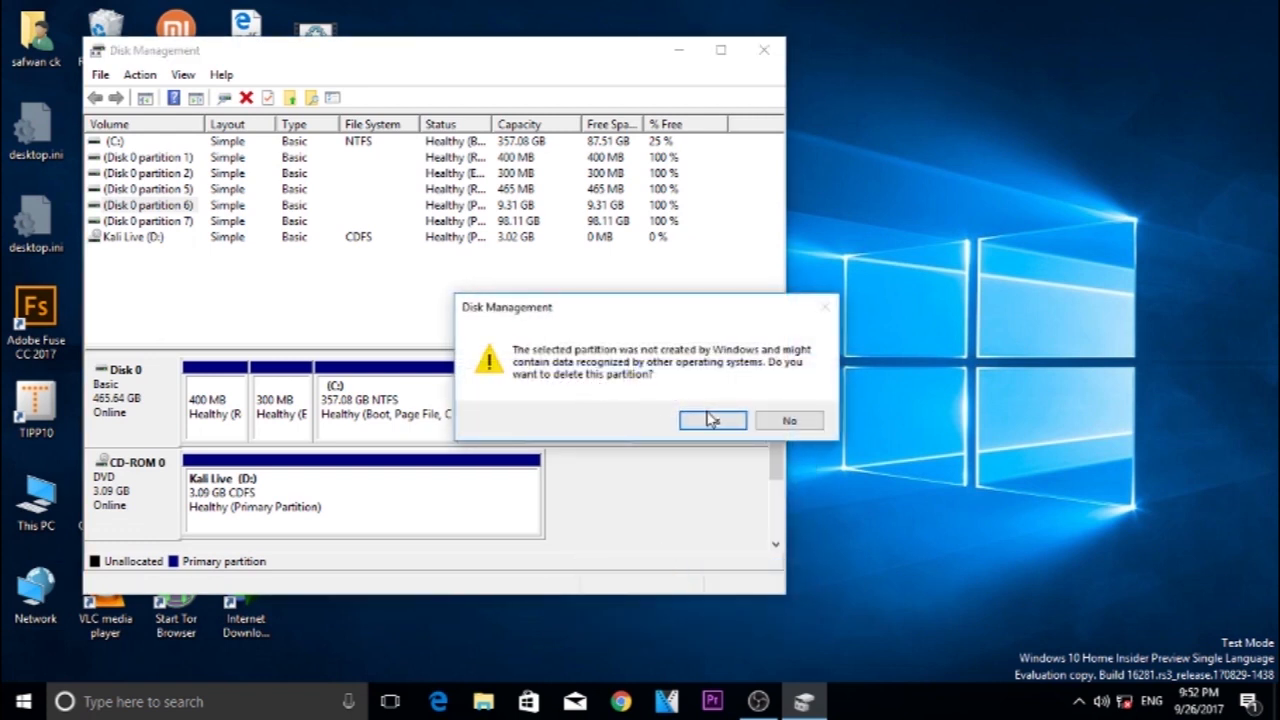
left_click(712, 419)
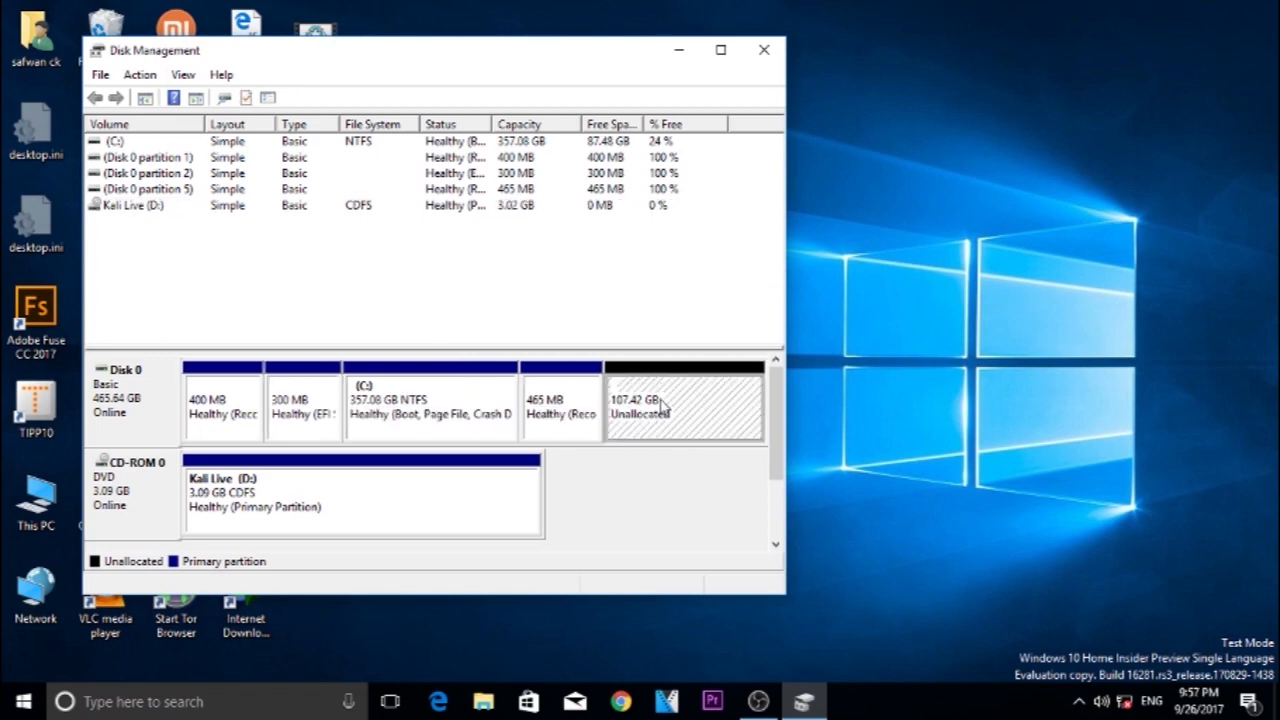
Start a new simple volume on the unallocated space at 110000 MB with drive letter E.
right_click(685, 405)
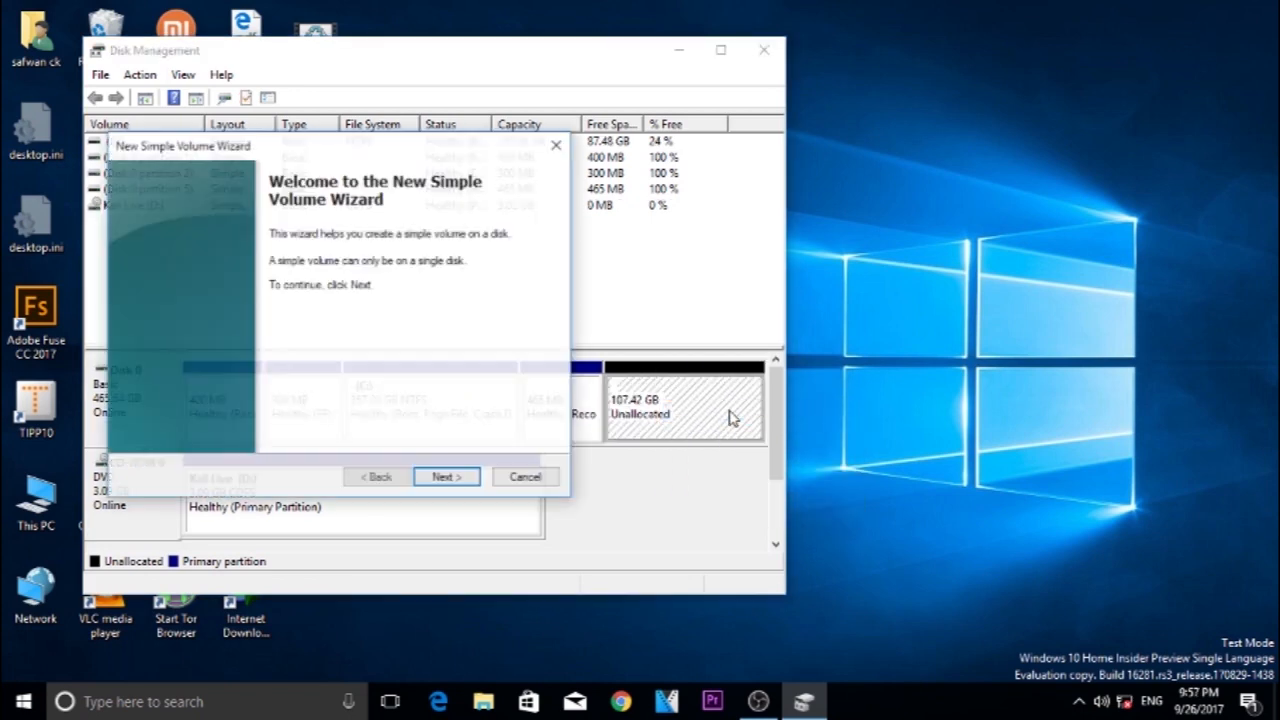
left_click(446, 476)
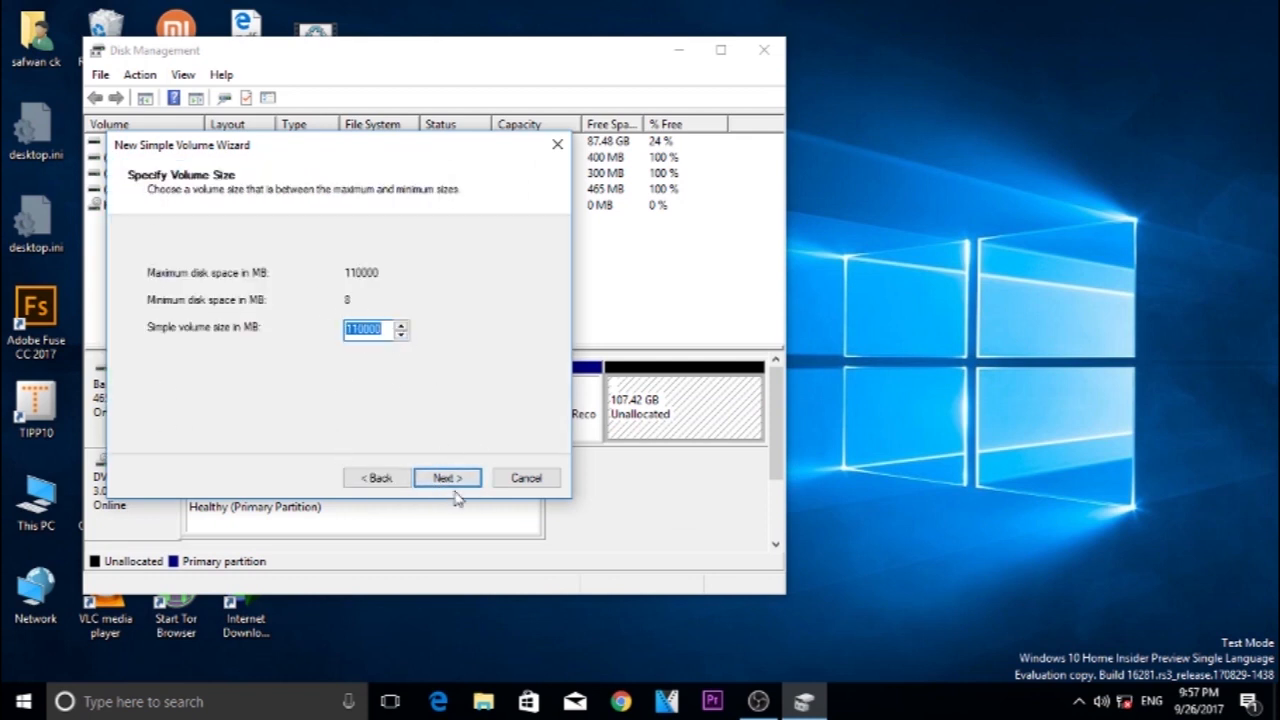
left_click(446, 477)
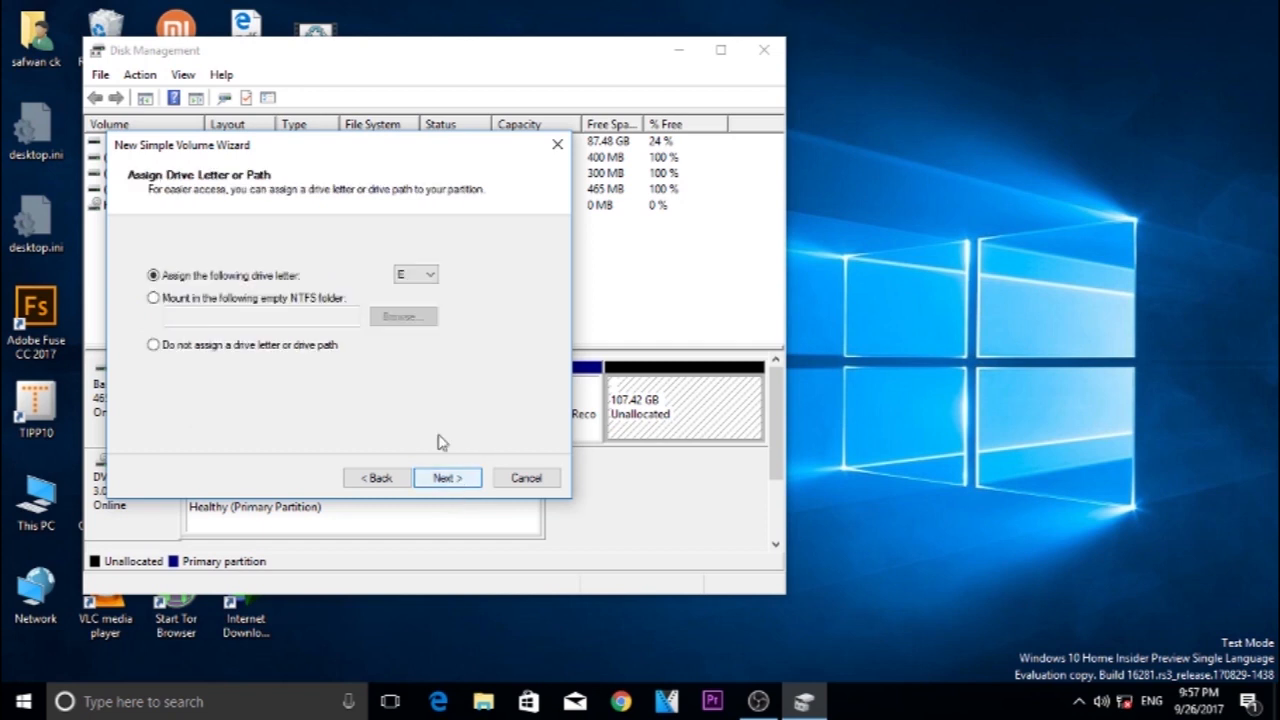
left_click(429, 273)
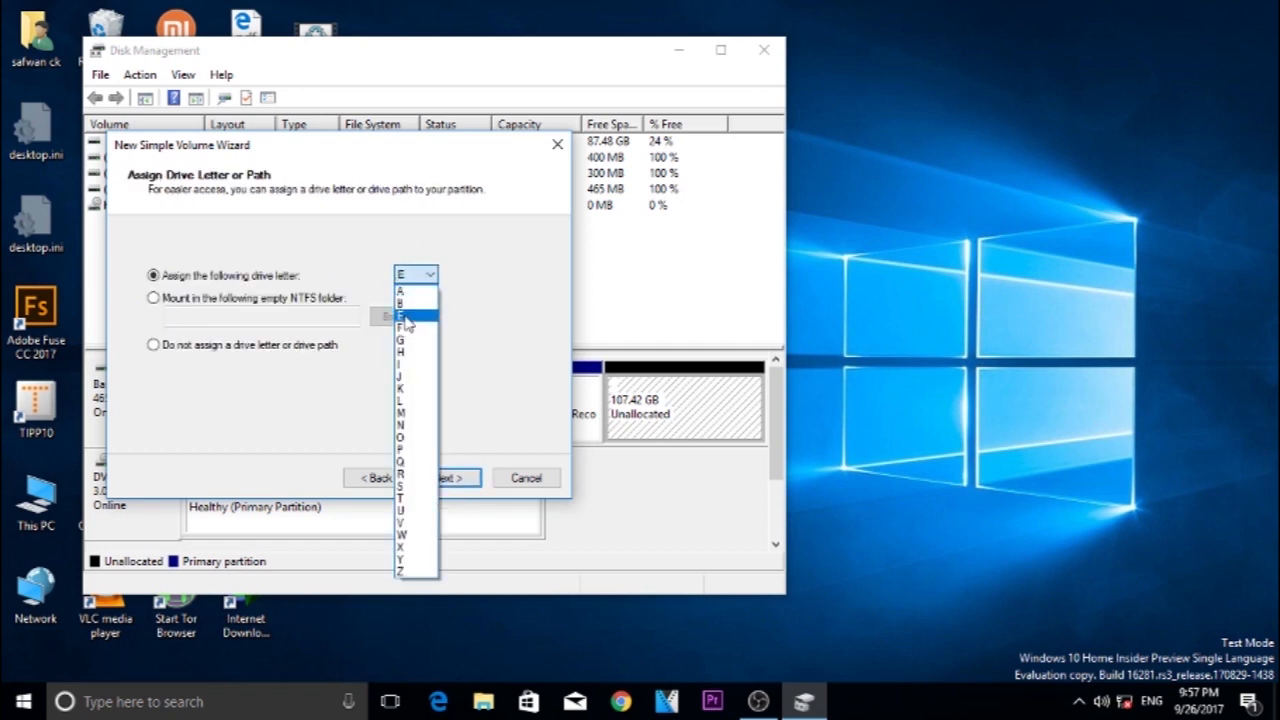
left_click(405, 315)
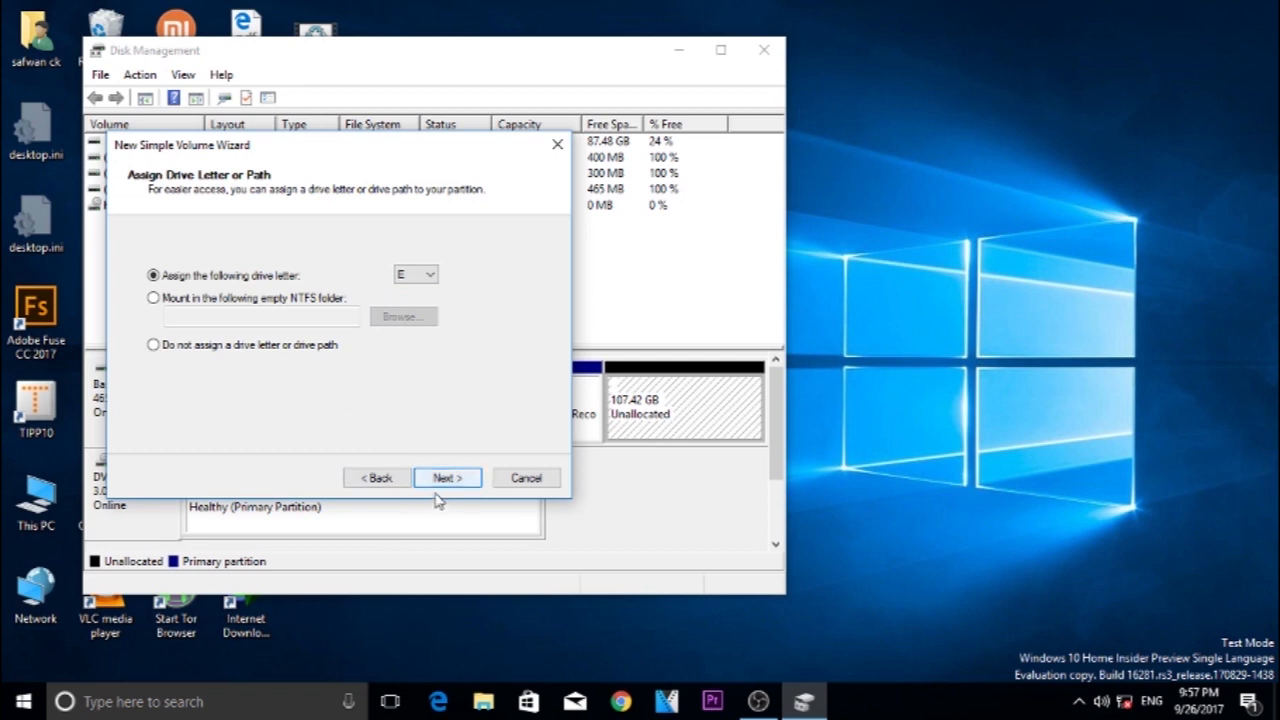
left_click(446, 477)
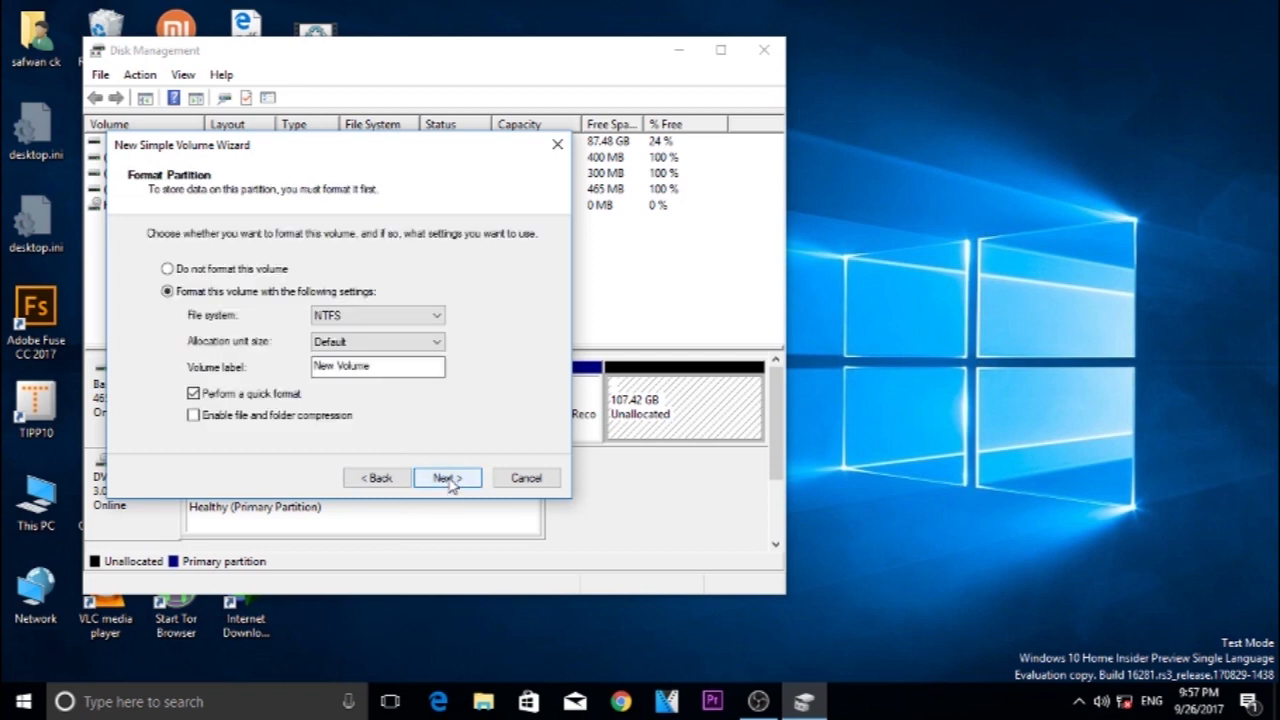
mouse_move(278, 246)
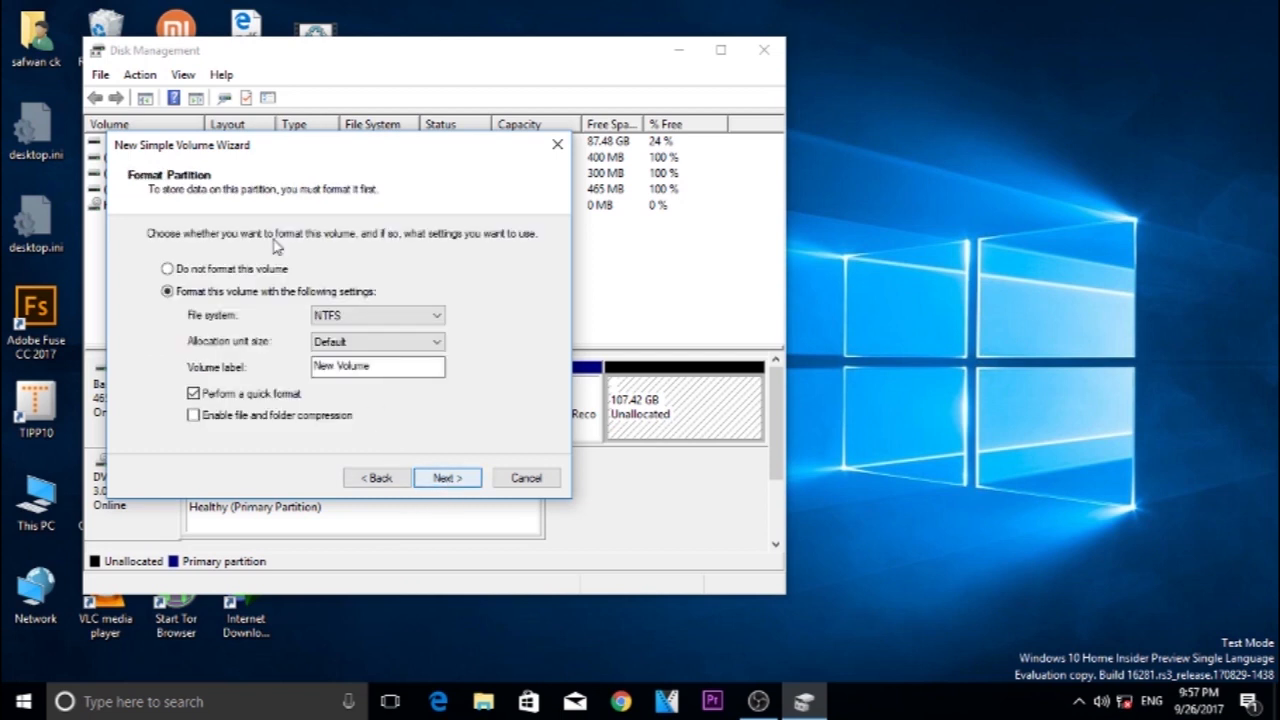
Label the new NTFS volume 'edit' and advance to the summary page.
triple_click(378, 366)
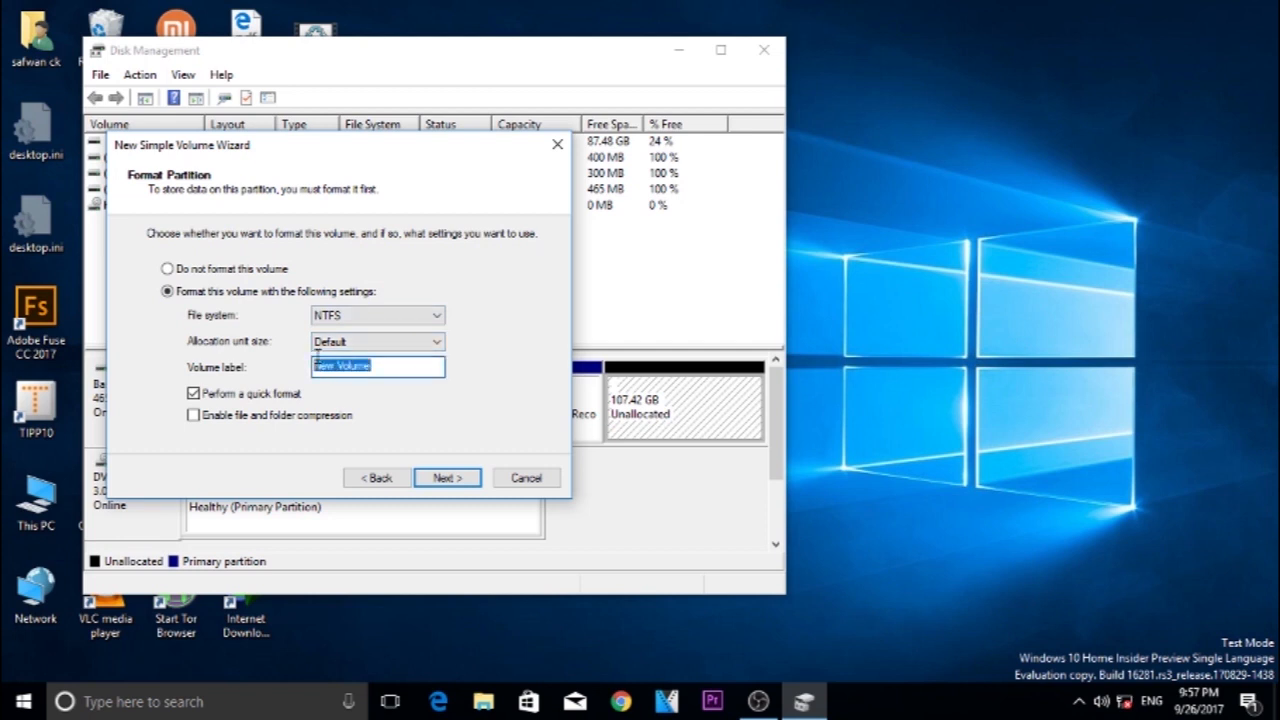
type("e")
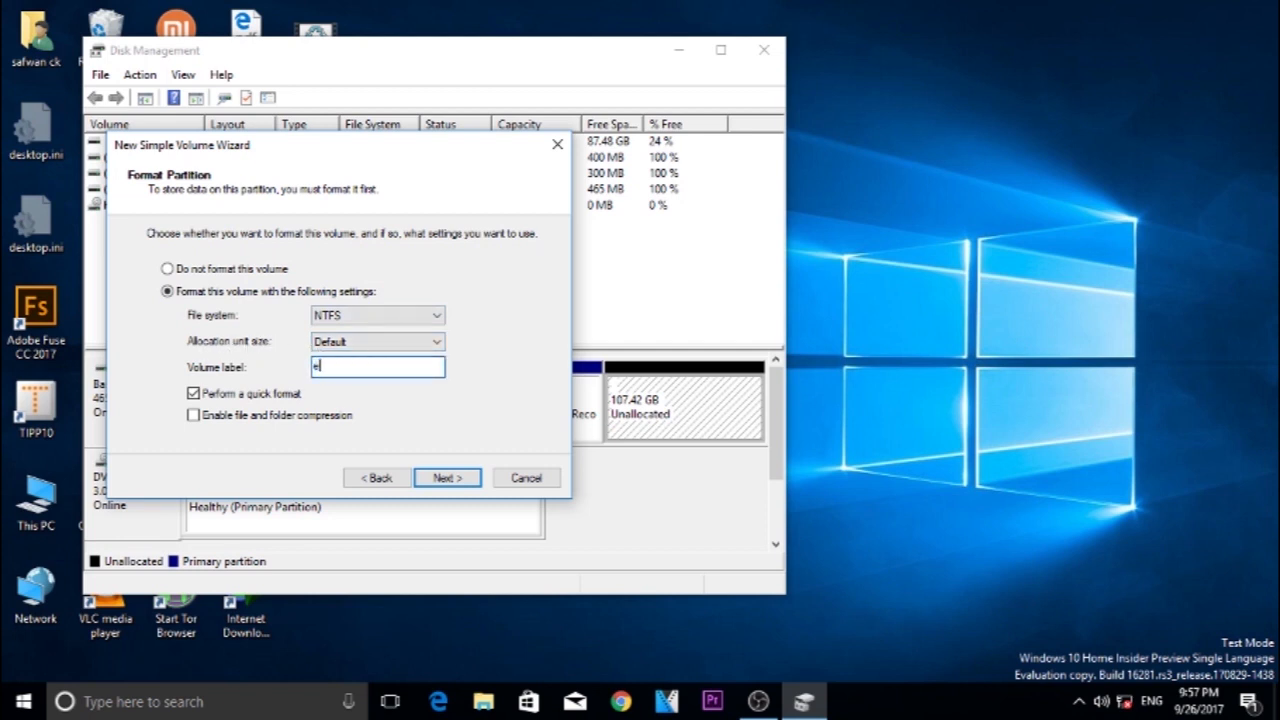
type("edit")
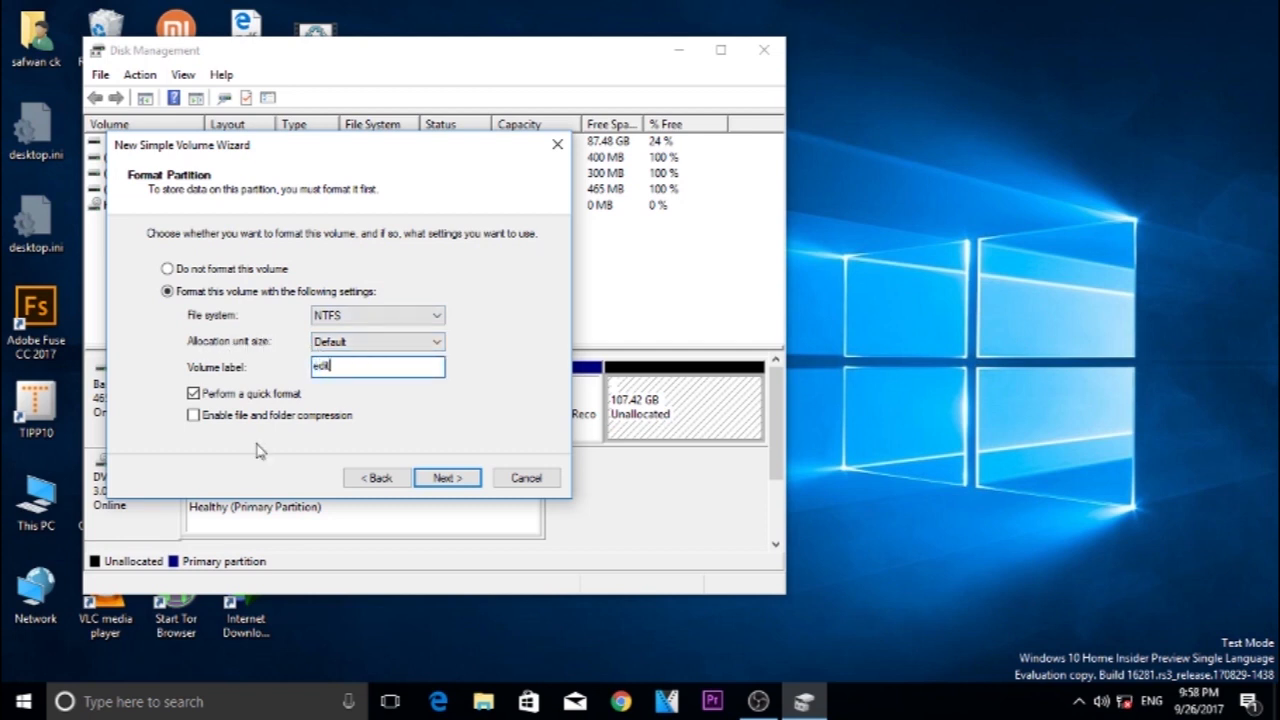
left_click(446, 477)
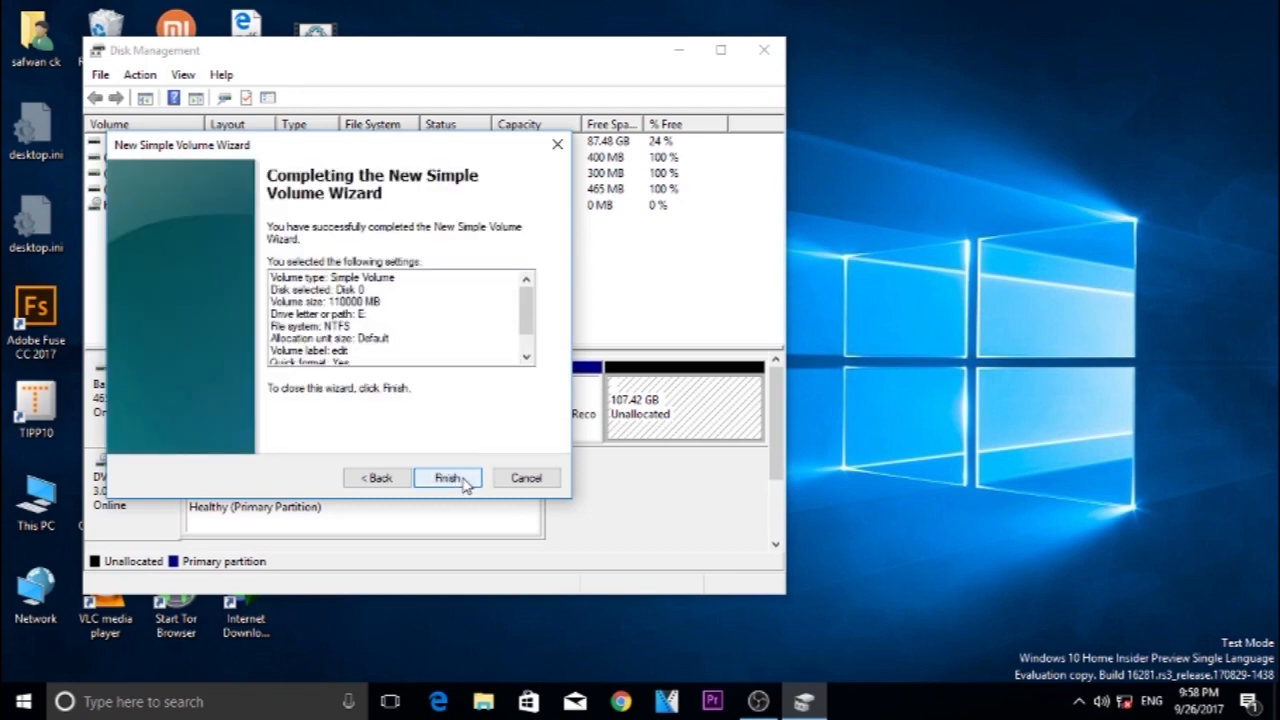
Finish creating edit (E:), inspect the E: and C: volumes, then close Disk Management.
left_click(447, 477)
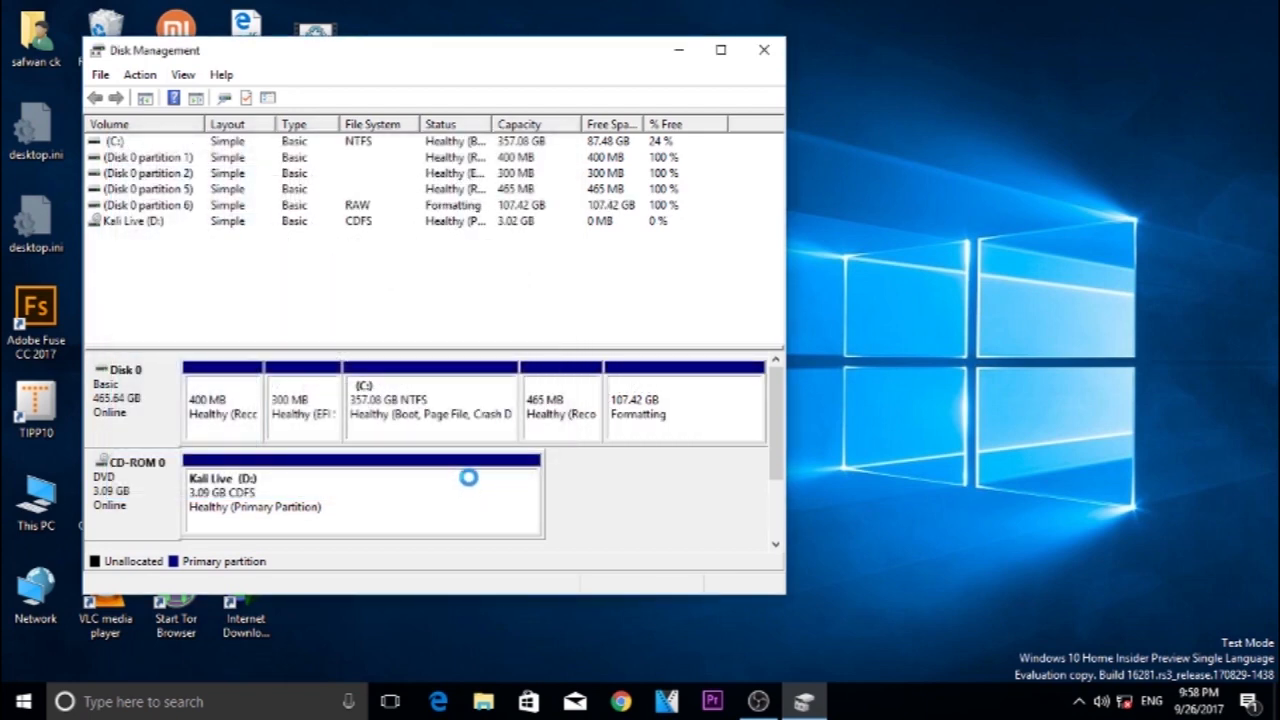
mouse_move(698, 406)
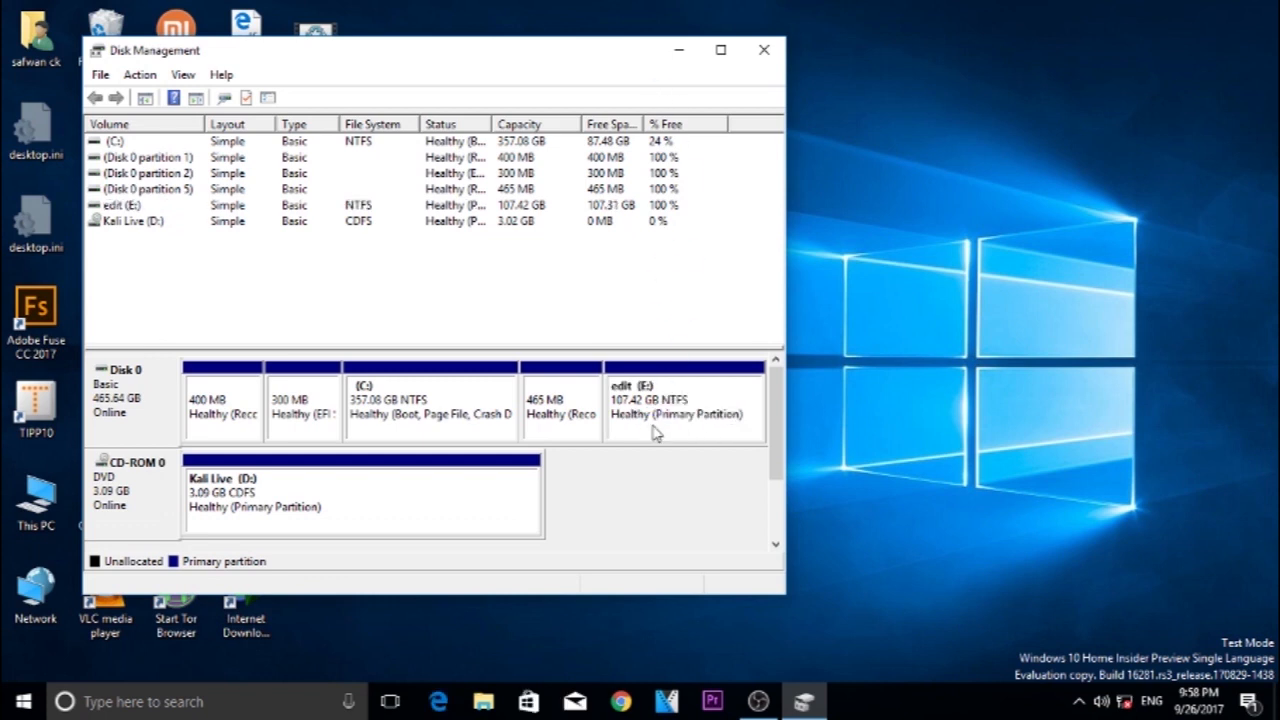
left_click(683, 405)
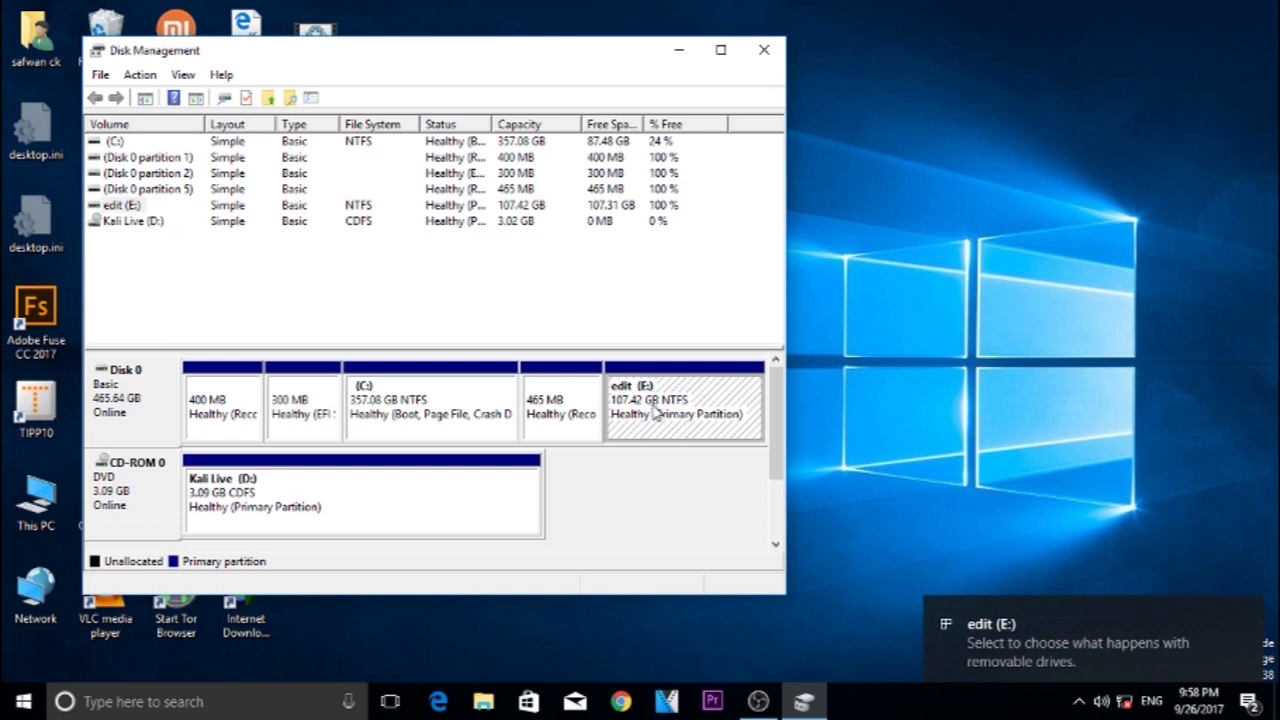
mouse_move(345, 415)
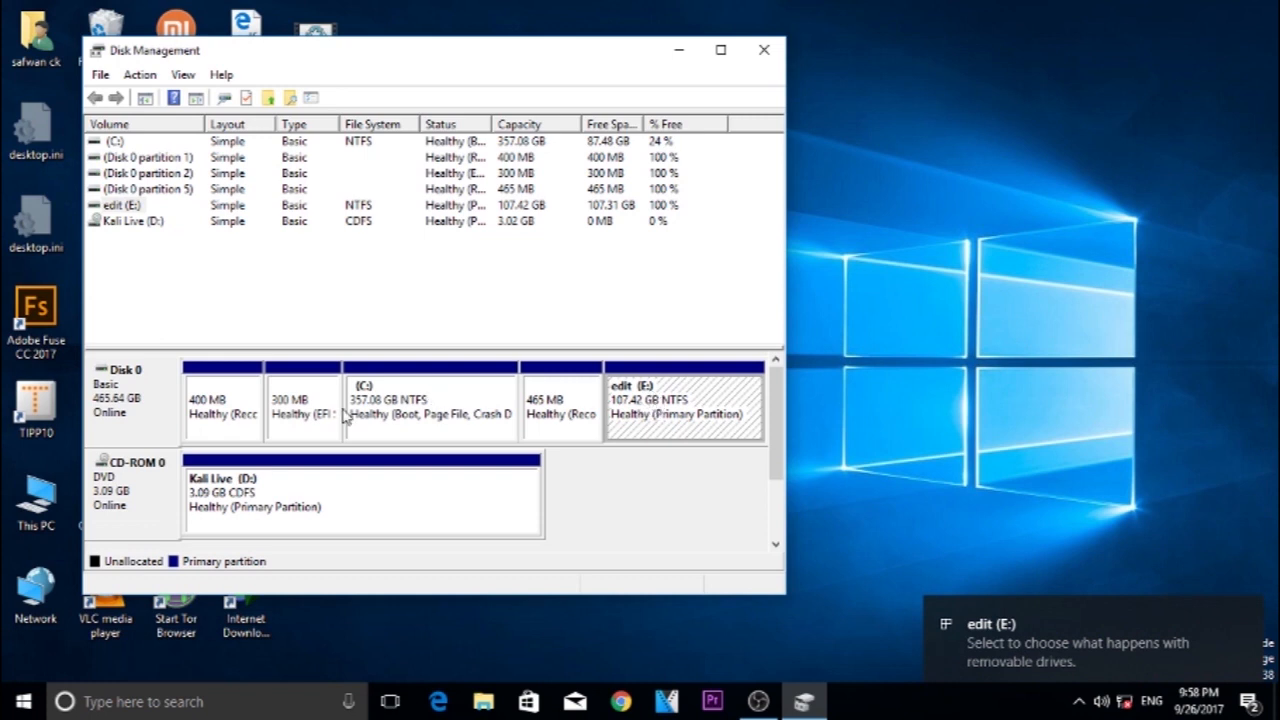
left_click(430, 405)
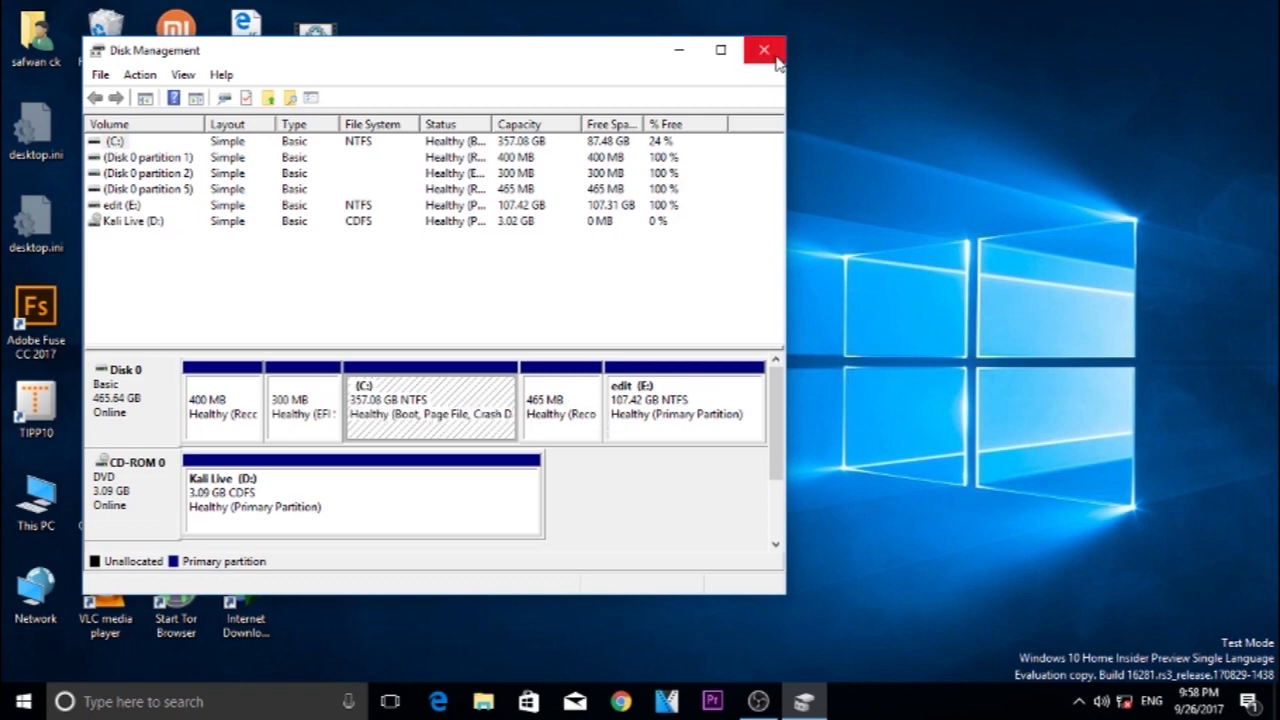
left_click(764, 50)
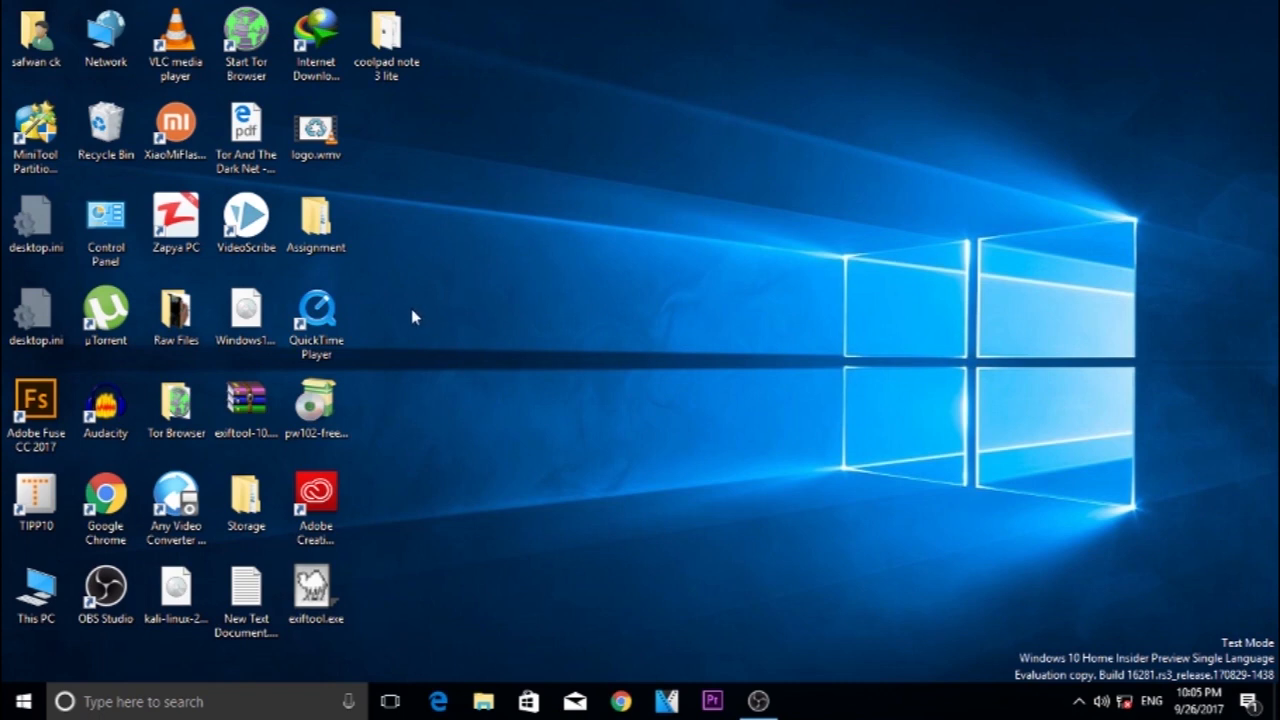
Launch MiniTool Partition Wizard and delete the 107.42 GB E:edit partition.
left_click(36, 135)
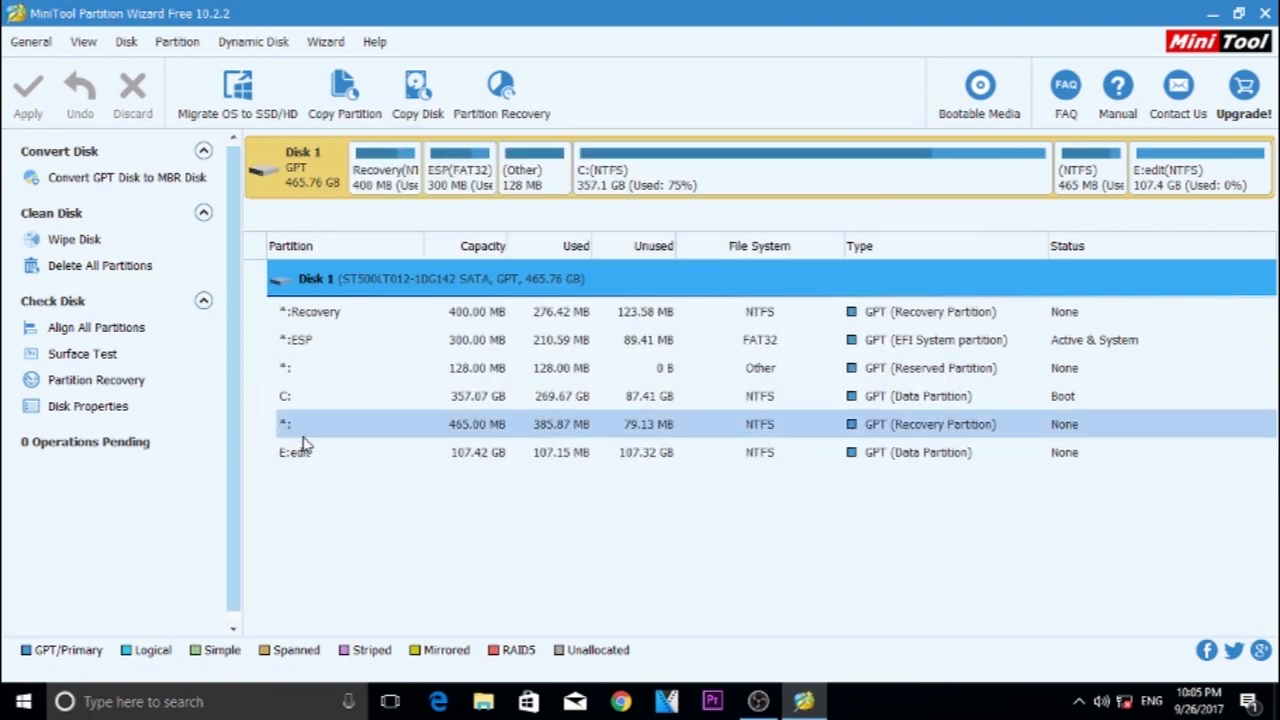
left_click(400, 452)
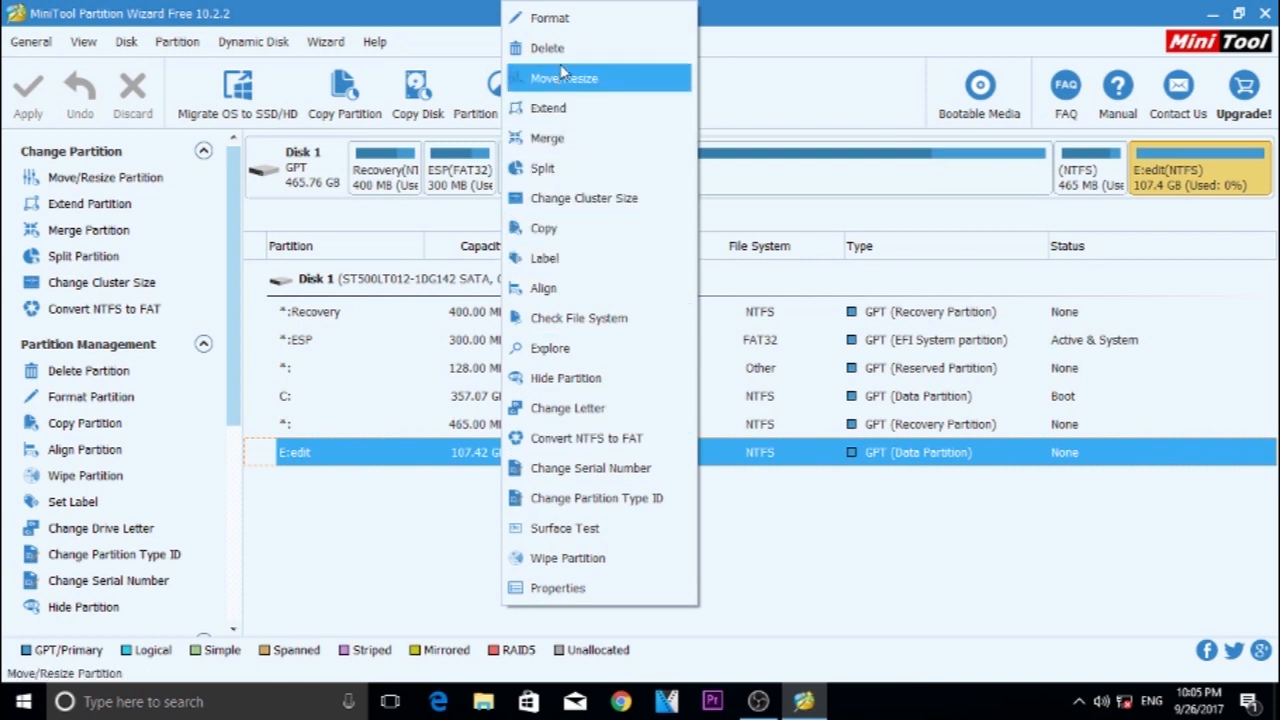
left_click(547, 47)
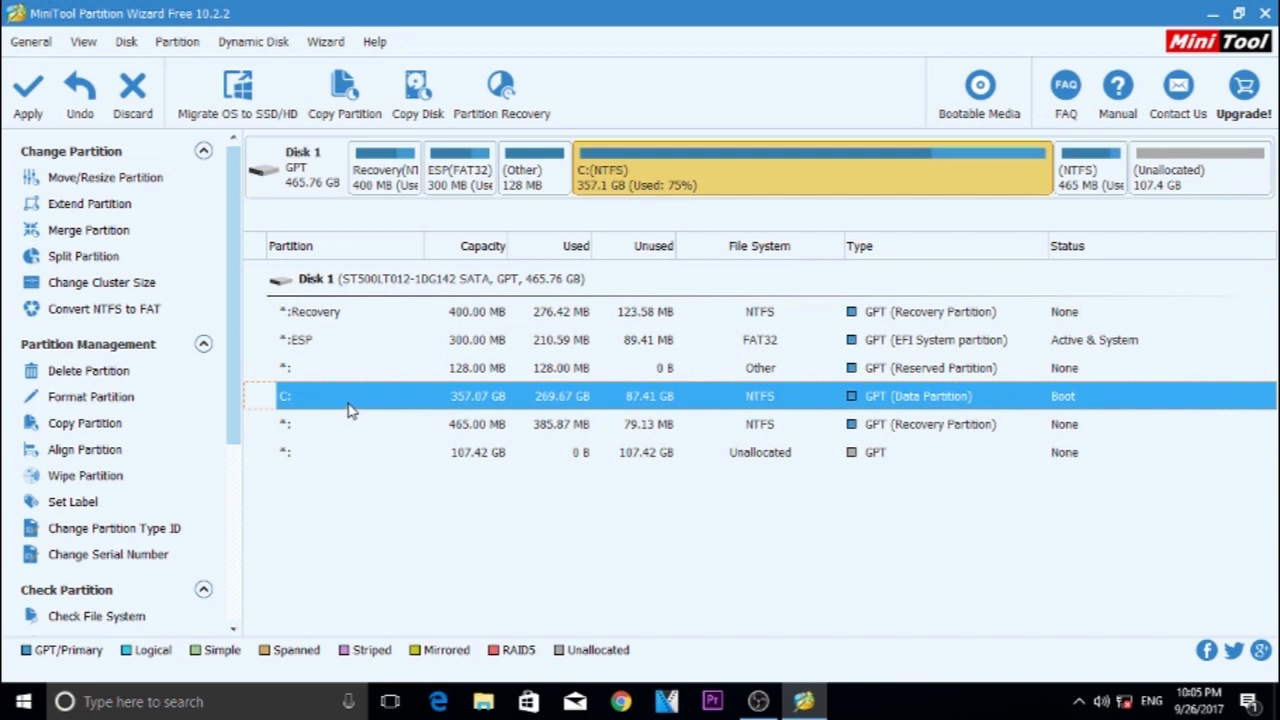
Extend C: with all 107.42 GB of unallocated space, growing it to 464.50 GB.
right_click(350, 396)
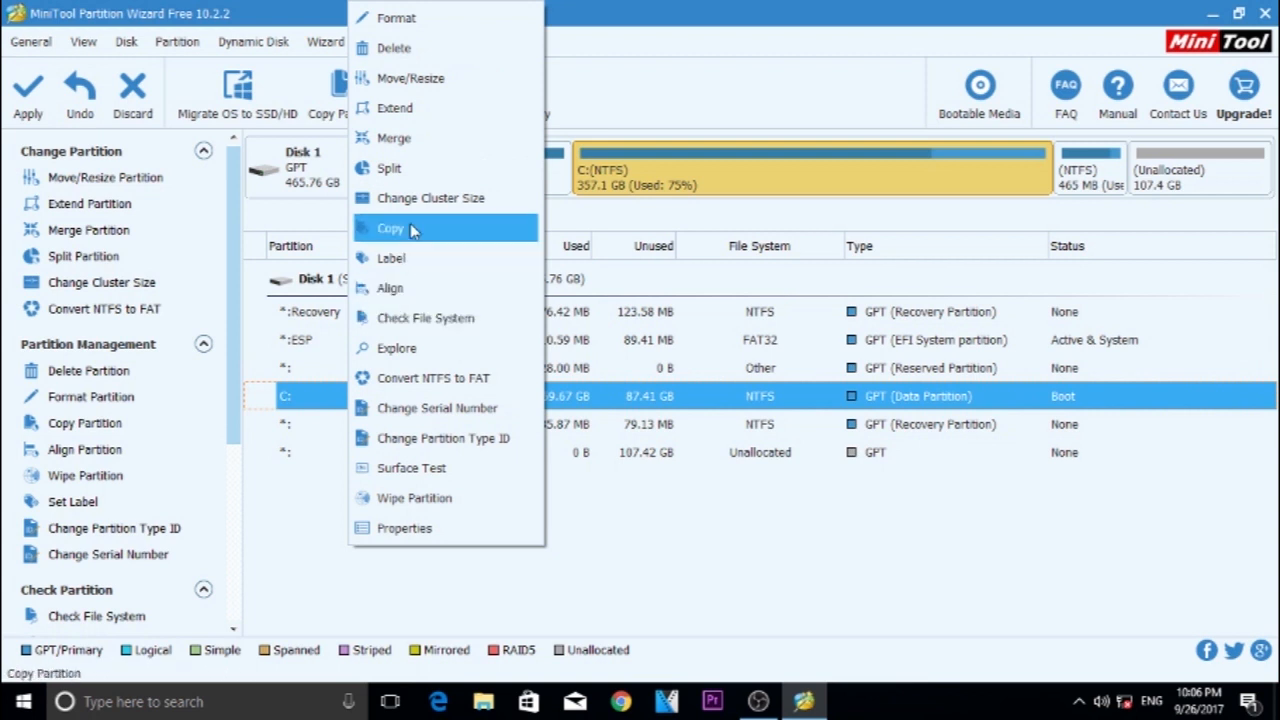
left_click(395, 108)
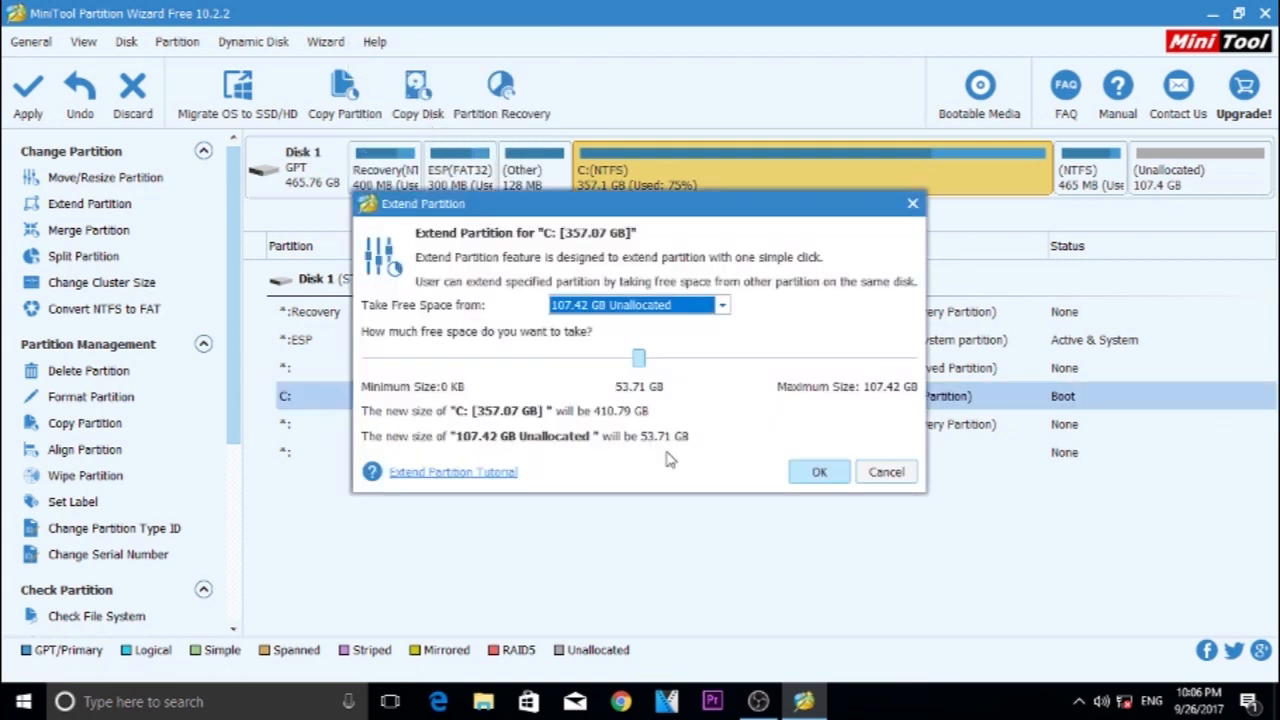
left_click_drag(638, 358, 908, 358)
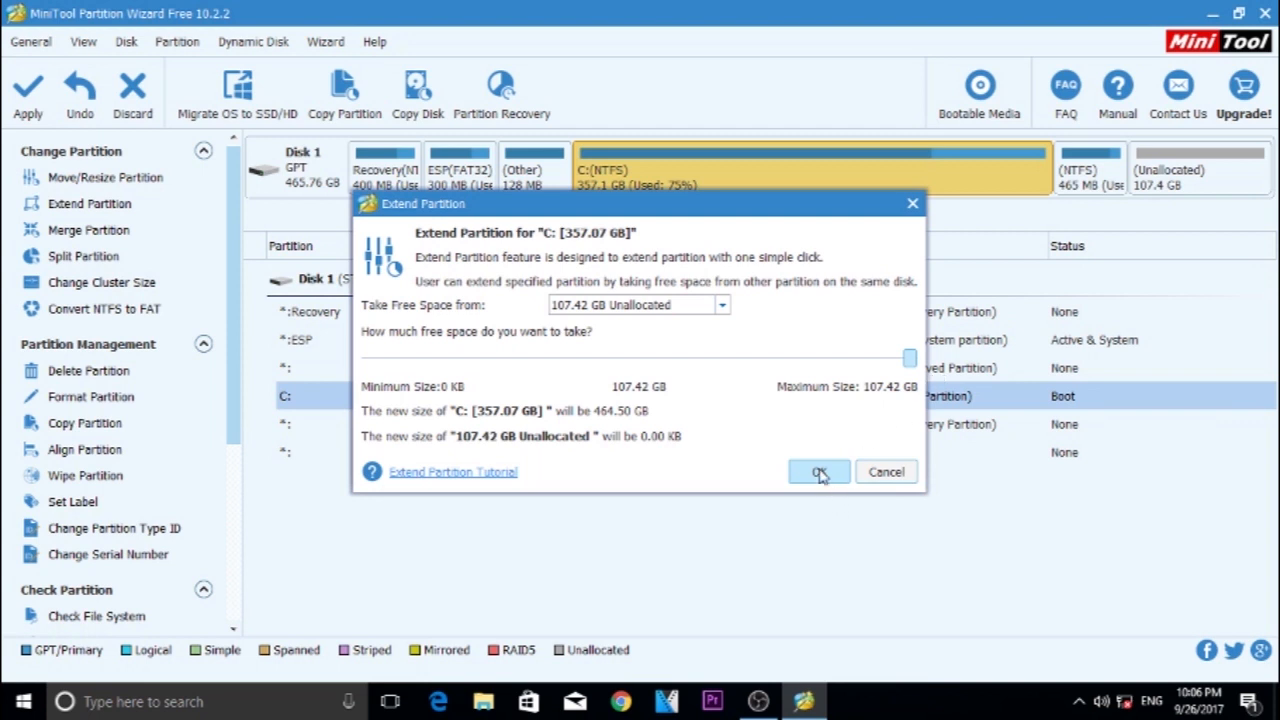
left_click(818, 471)
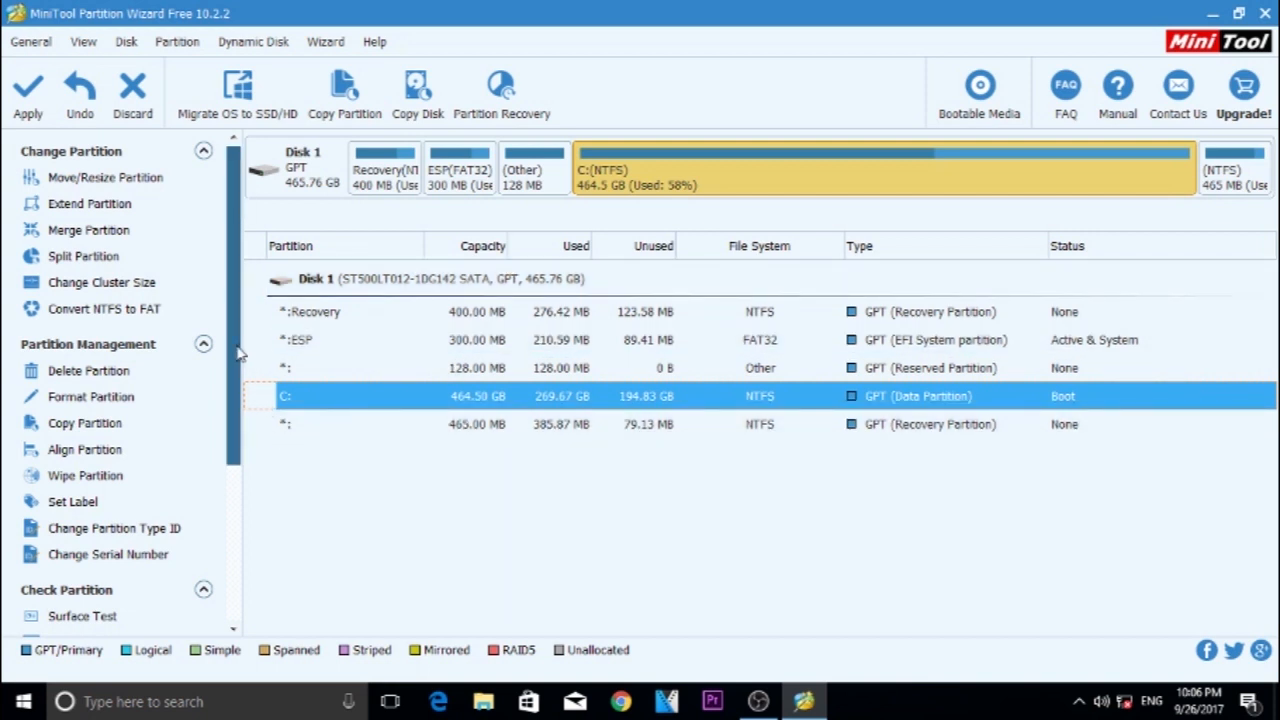
Apply the pending delete and extend operations and dismiss the success message.
scroll("down", 3)
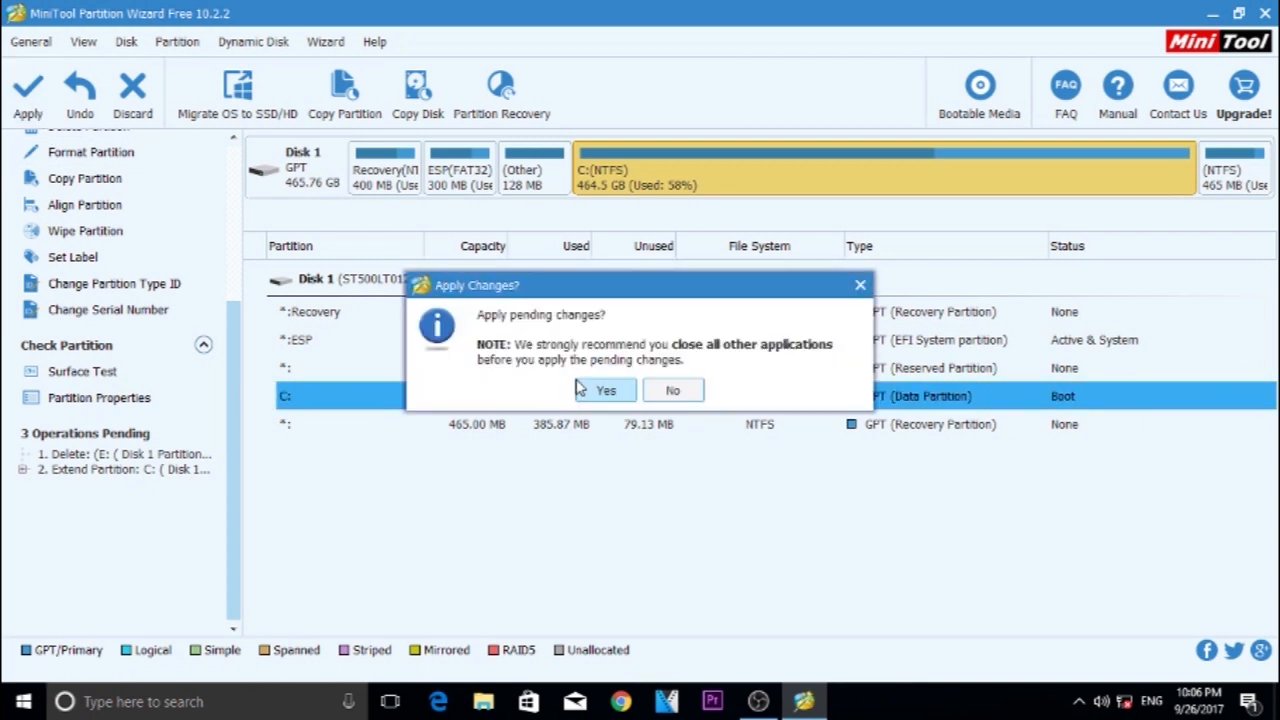
left_click(604, 390)
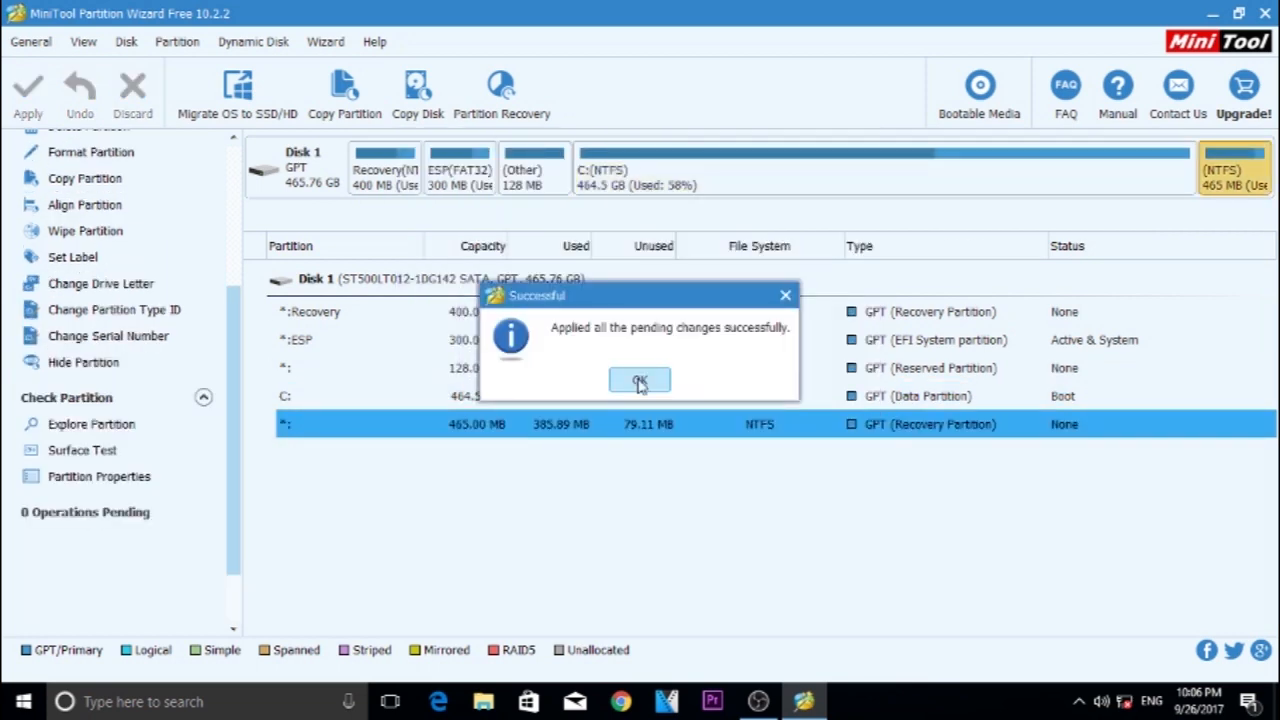
left_click(639, 381)
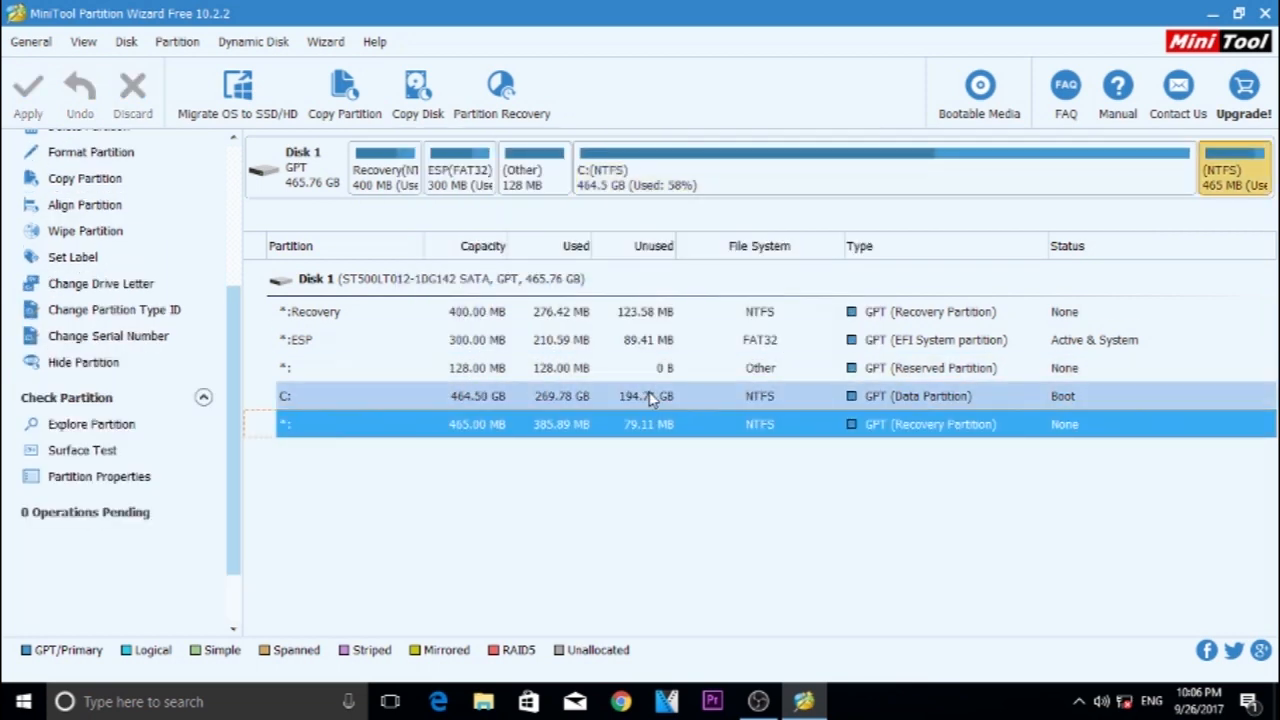